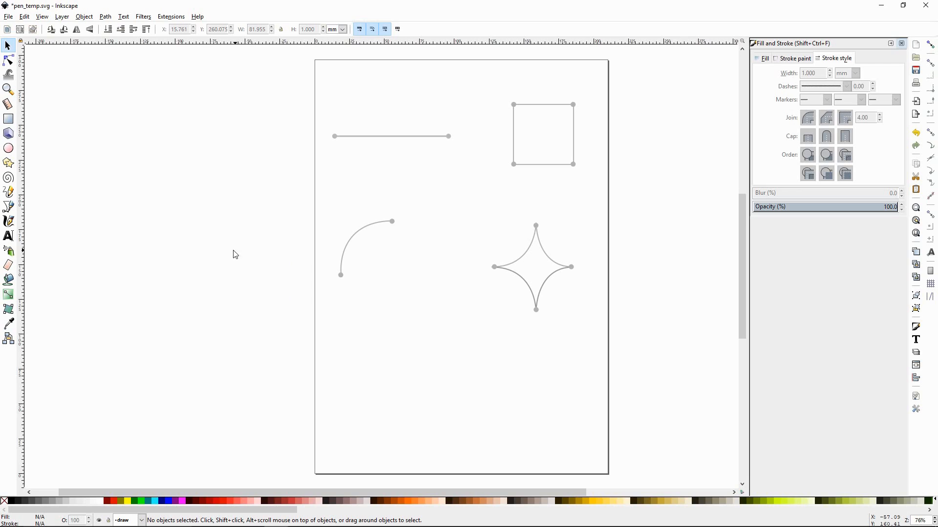
mouse_move(19, 210)
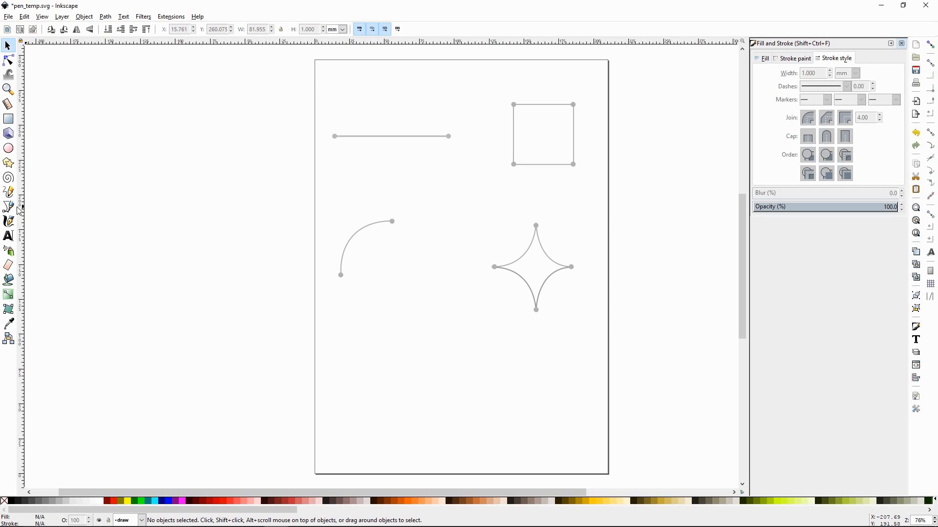
mouse_move(9, 207)
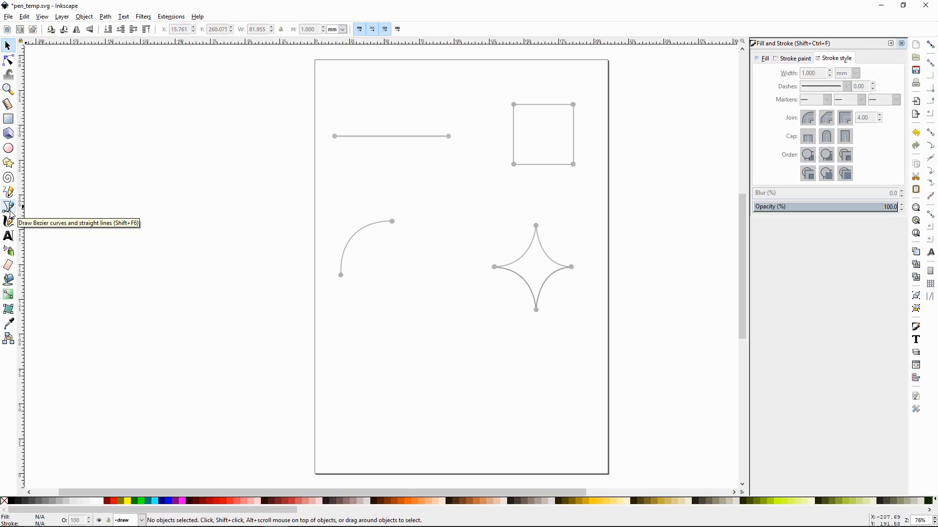
Step: Switch to the Pen (Bézier) tool for tracing over the grey guide shapes
click(9, 206)
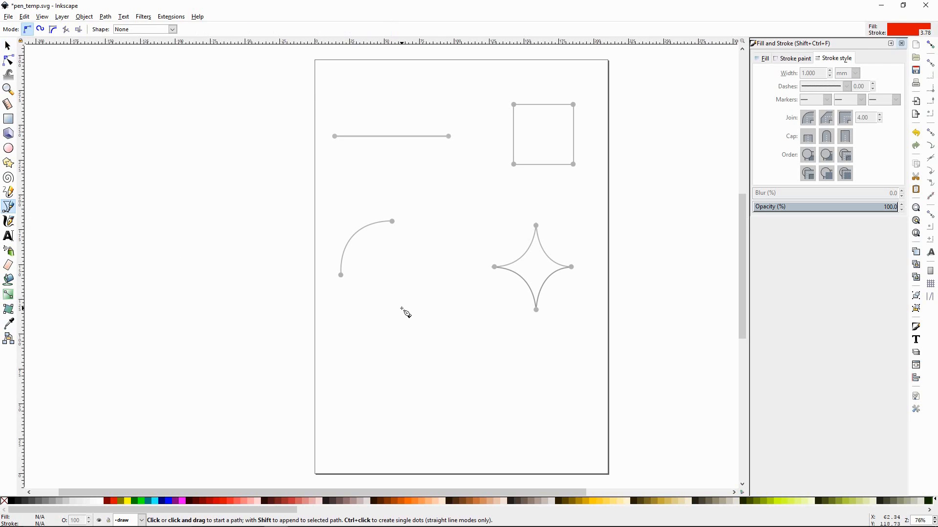
mouse_move(405, 311)
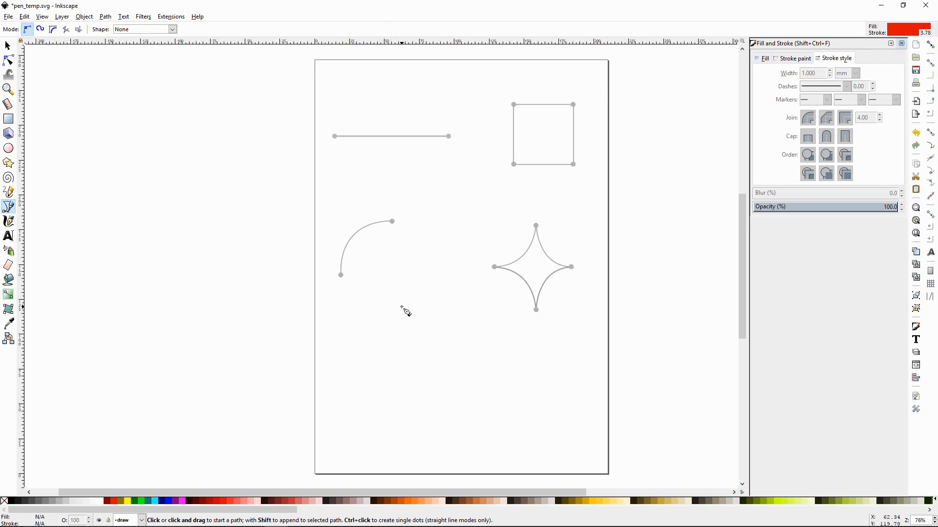
mouse_move(354, 191)
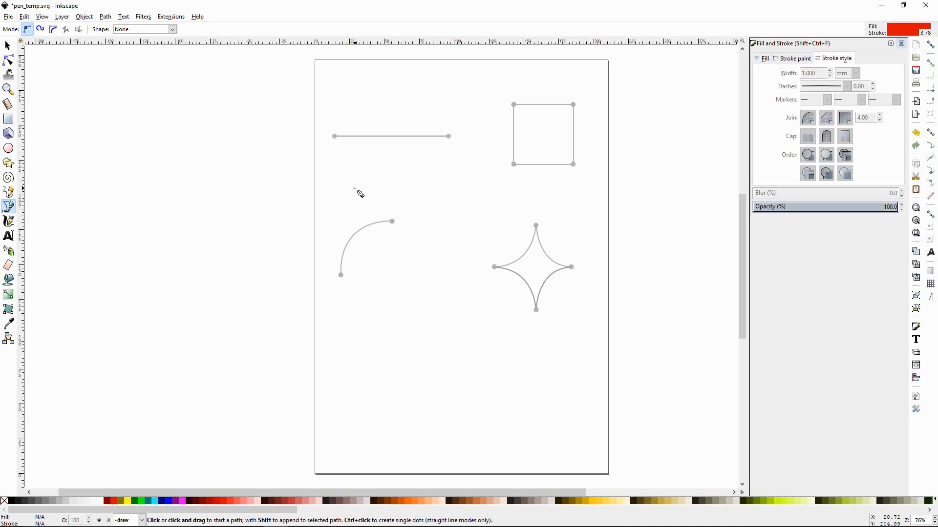
mouse_move(349, 190)
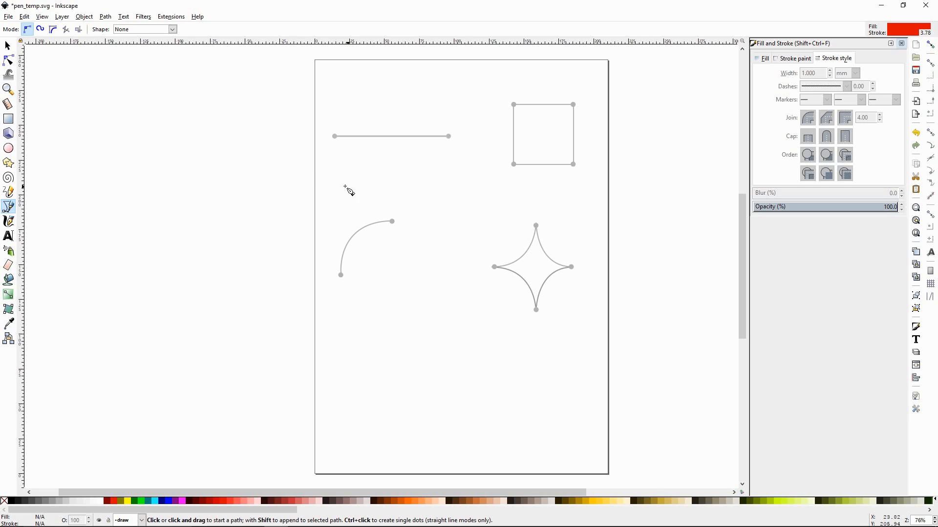
mouse_move(94, 88)
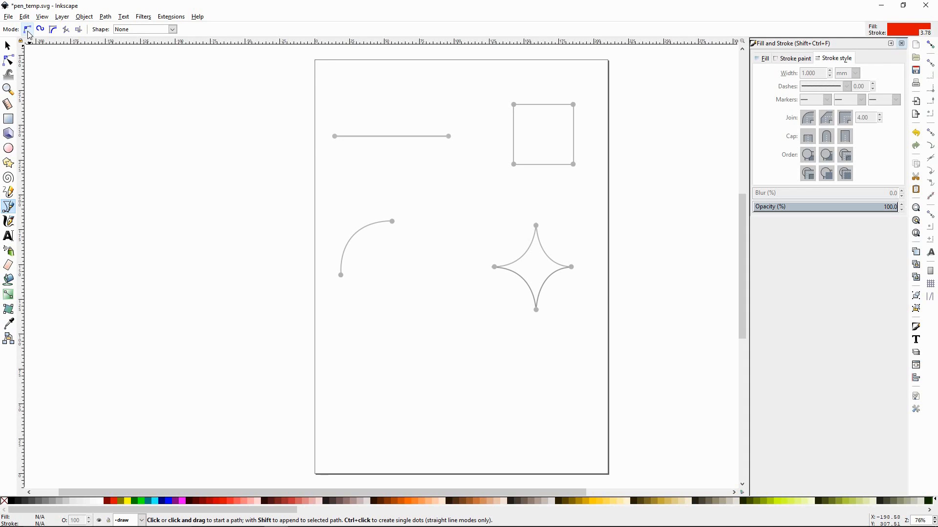
mouse_move(27, 30)
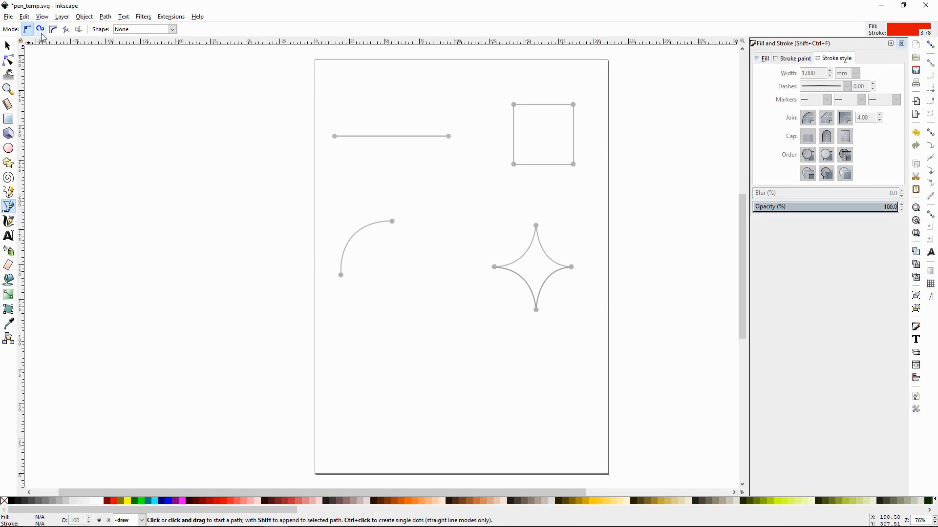
click(52, 30)
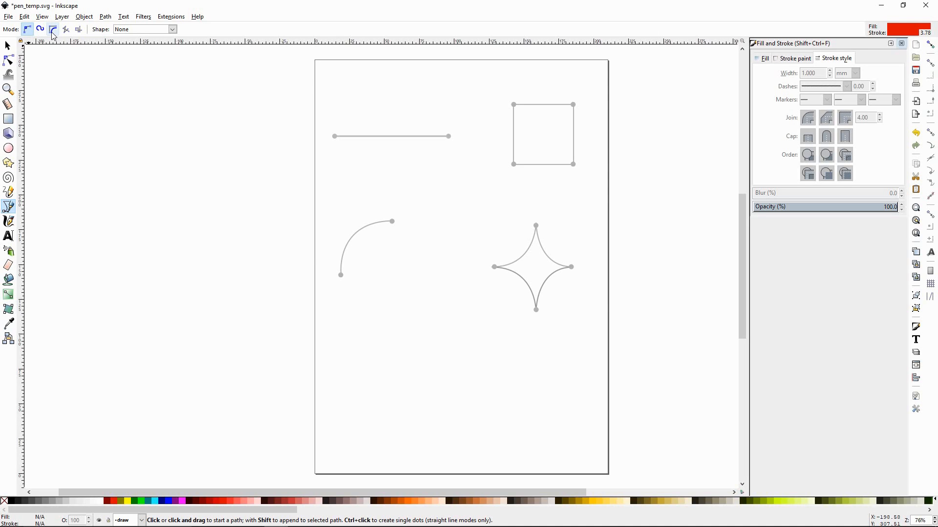
mouse_move(66, 29)
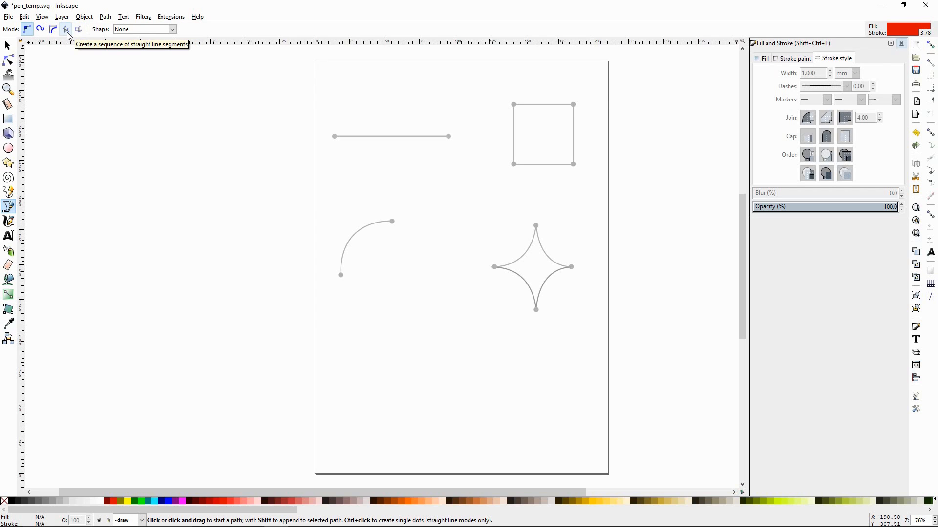
mouse_move(63, 38)
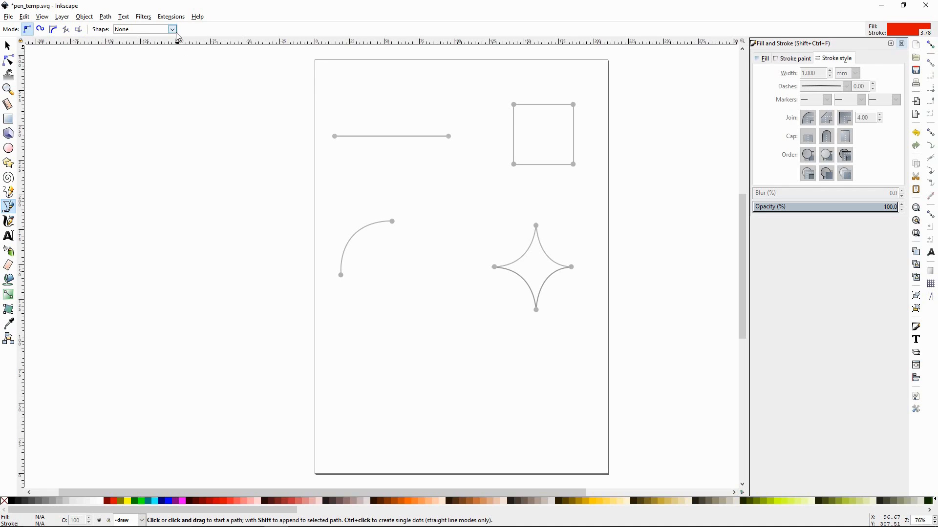
click(171, 28)
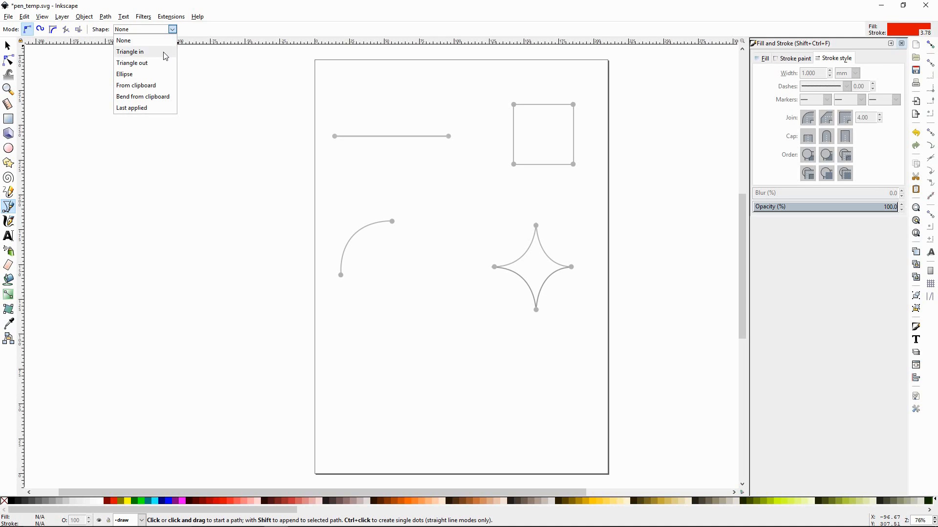
mouse_move(159, 76)
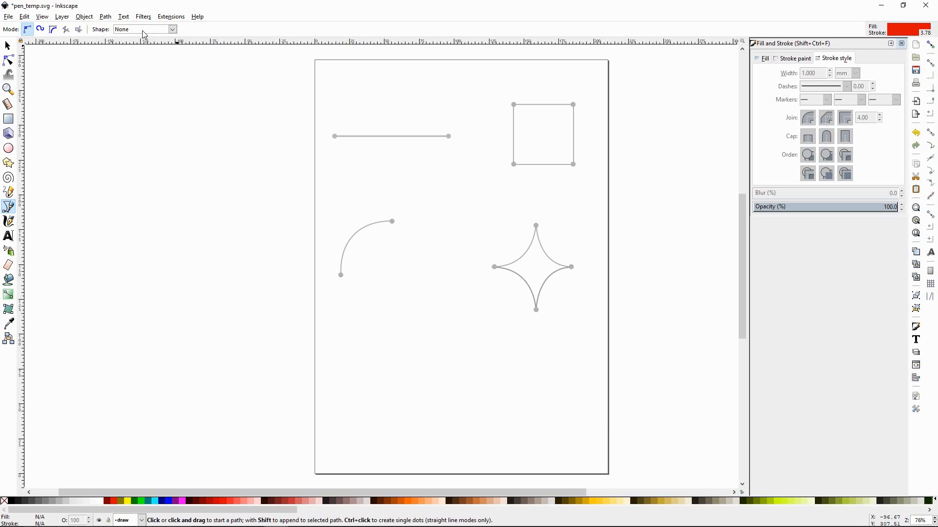
mouse_move(141, 36)
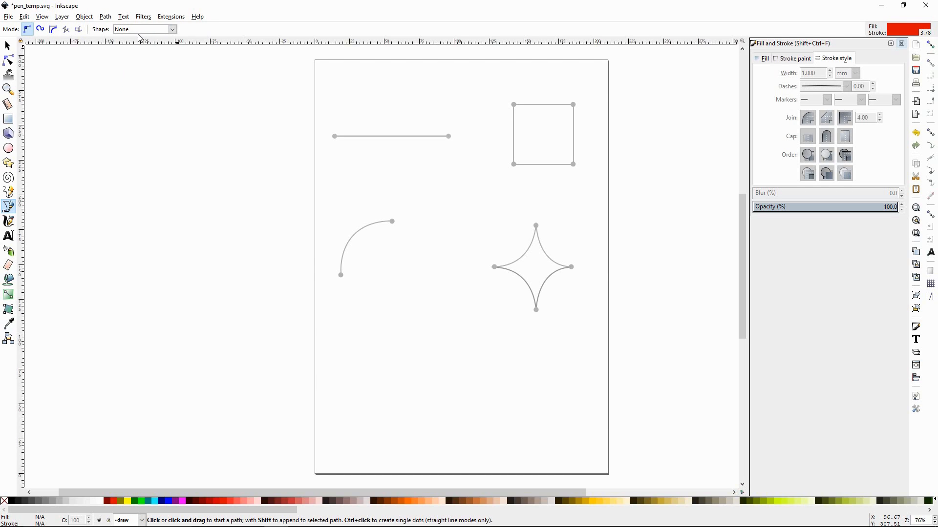
mouse_move(404, 186)
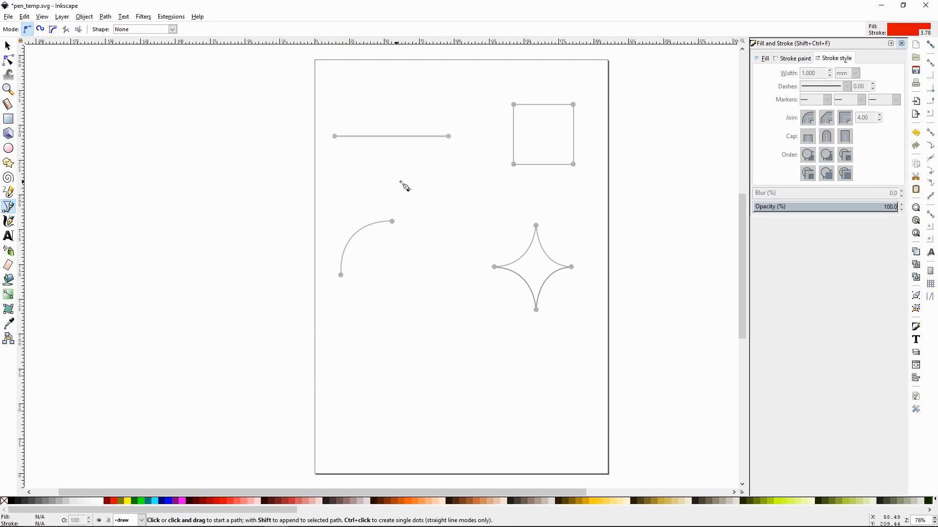
Step: Close the docked Fill and Stroke dialog to free up canvas space
click(901, 43)
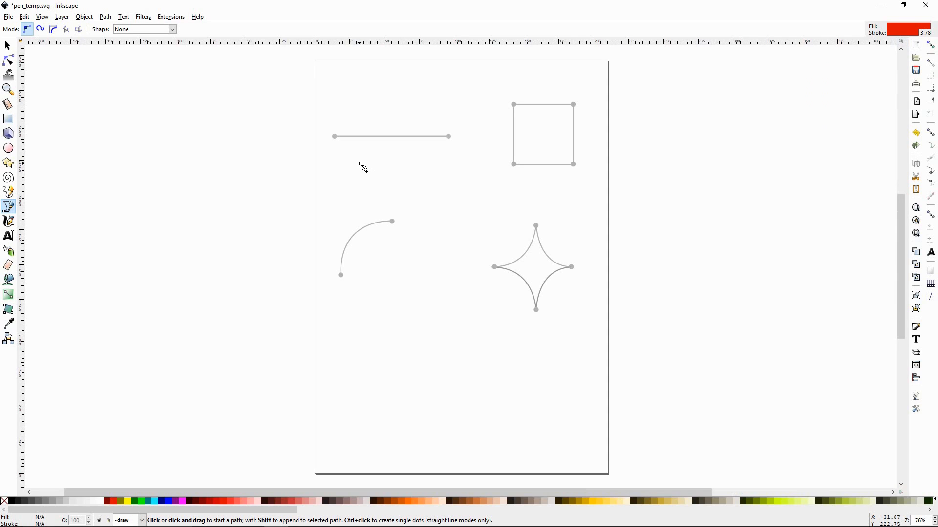
mouse_move(352, 163)
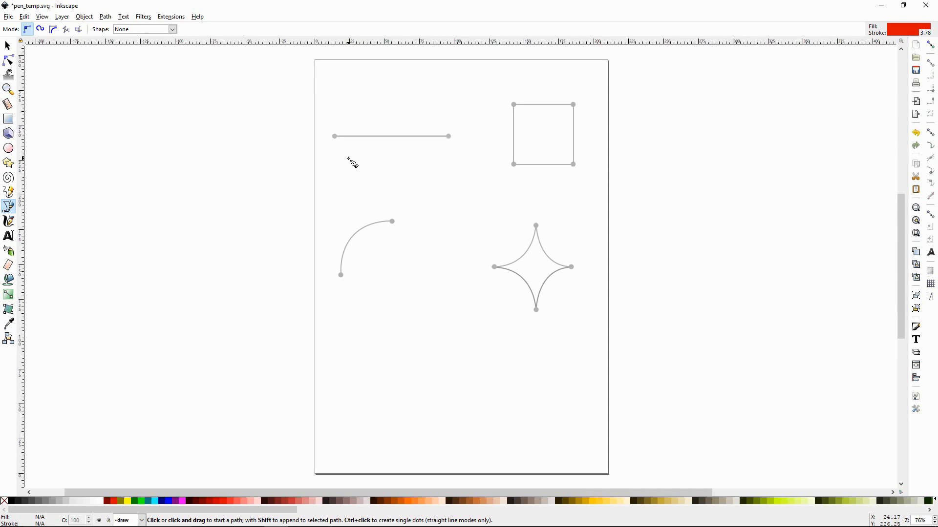
mouse_move(467, 202)
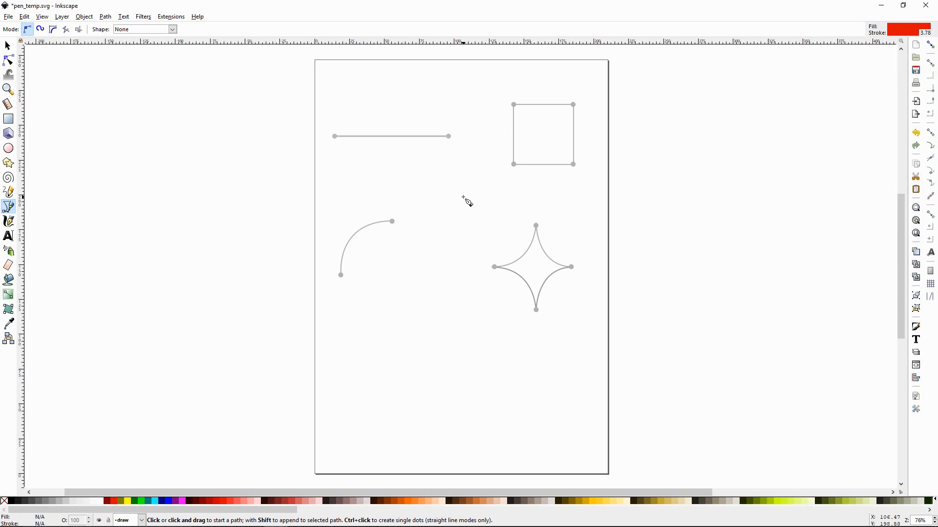
mouse_move(355, 168)
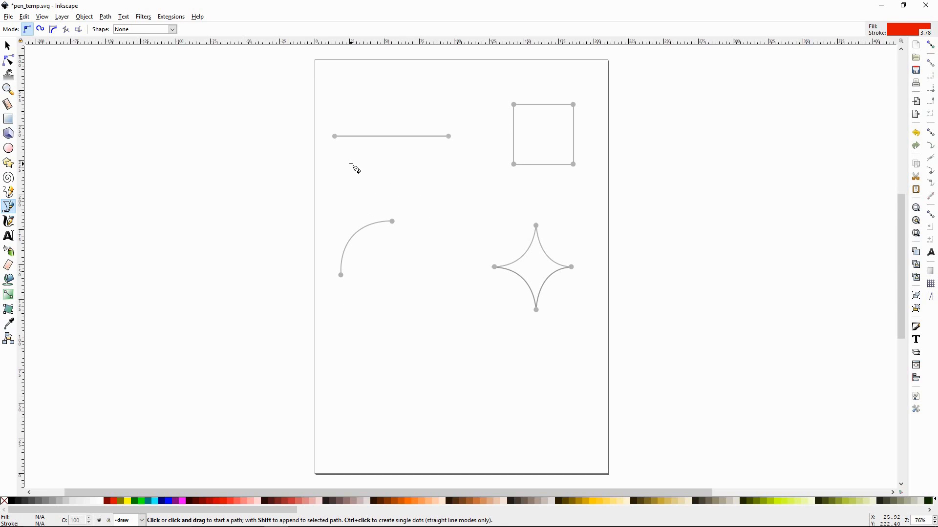
mouse_move(344, 159)
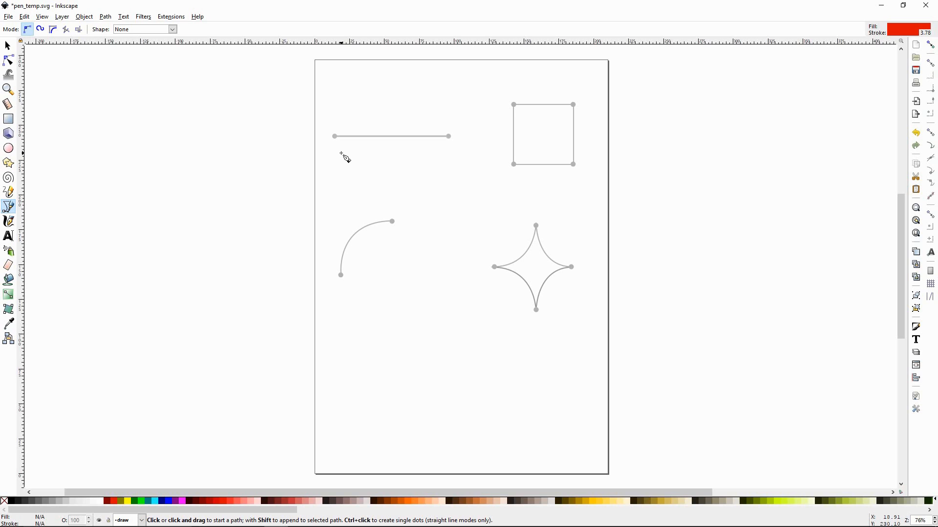
mouse_move(344, 151)
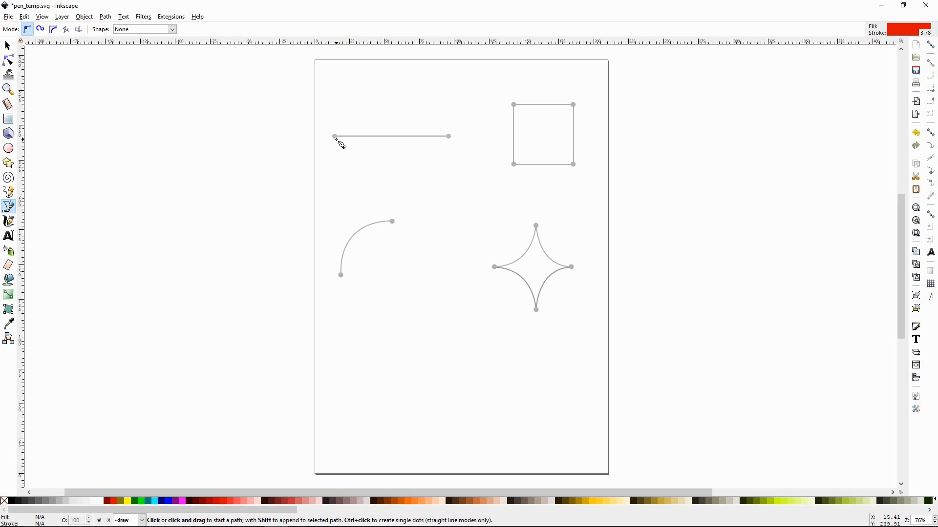
mouse_move(338, 140)
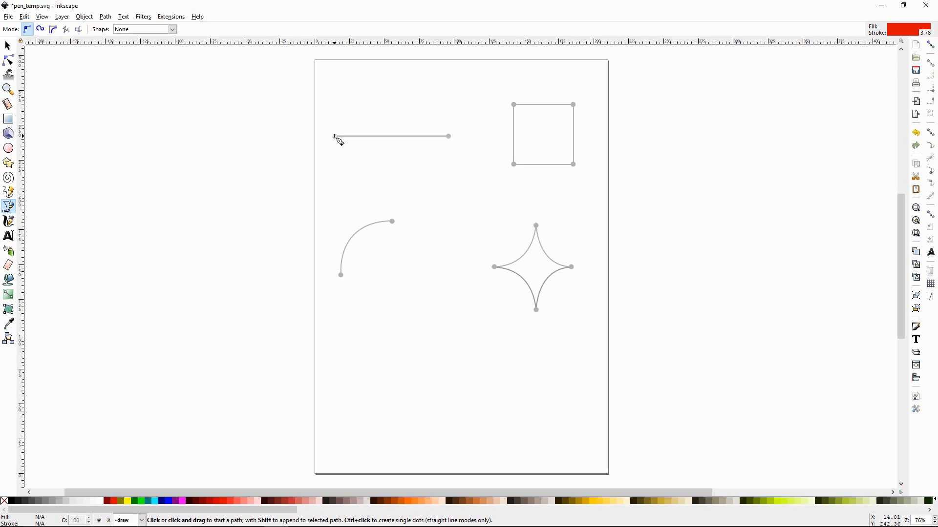
Step: Draw a red pen segment from the grey line's left endpoint to its right endpoint
click(333, 136)
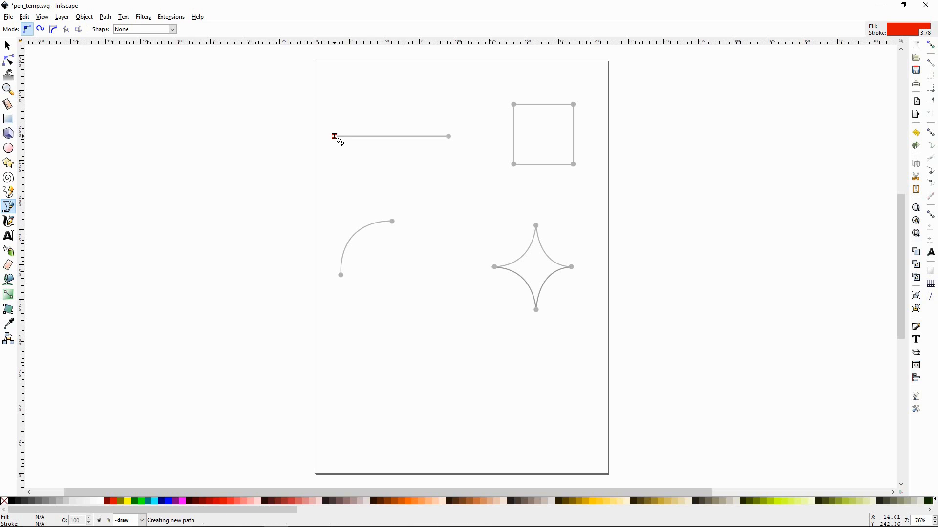
mouse_move(370, 161)
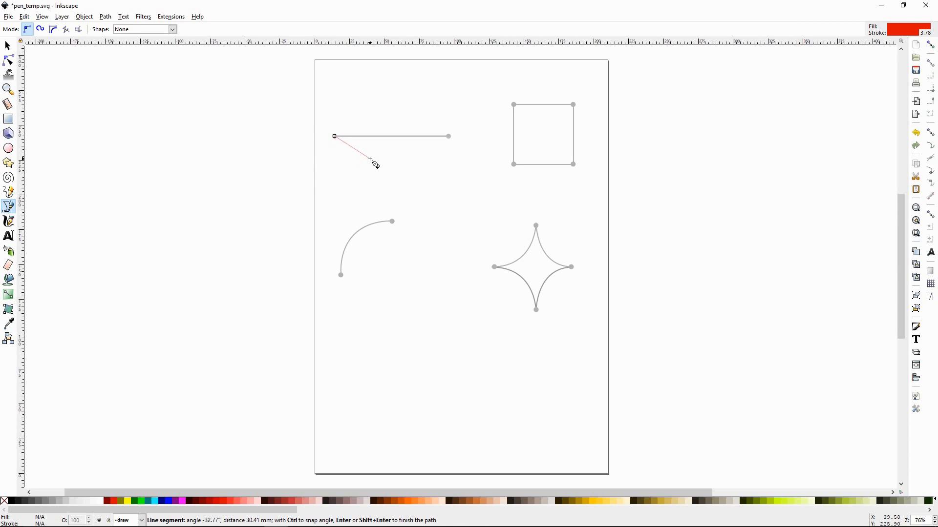
mouse_move(399, 166)
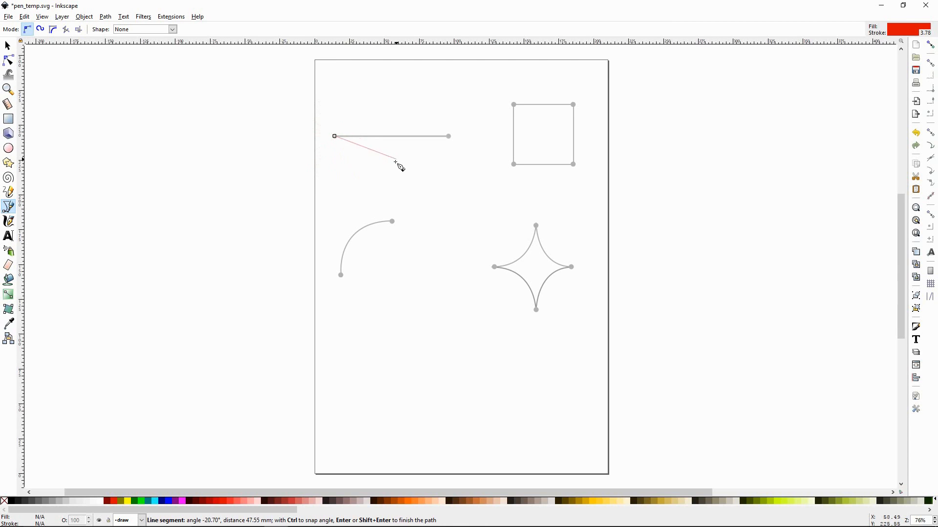
mouse_move(406, 172)
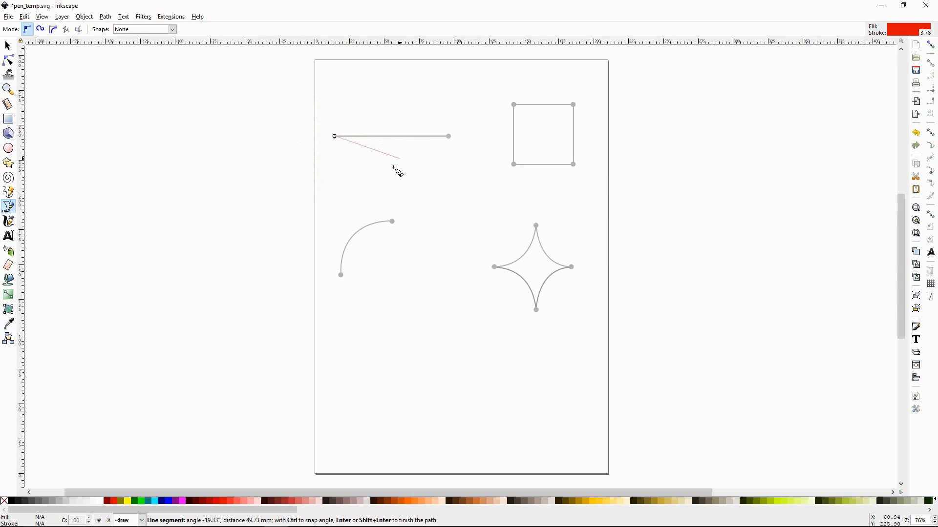
mouse_move(438, 162)
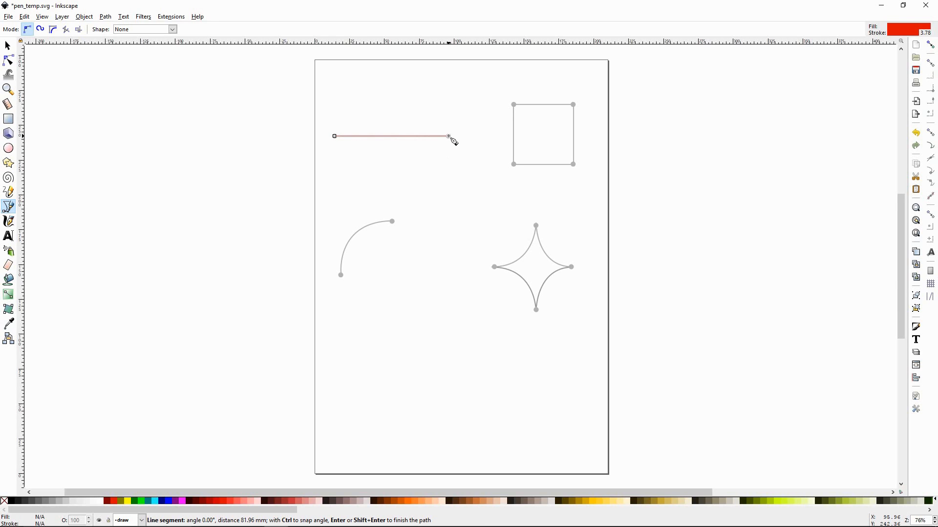
mouse_move(448, 146)
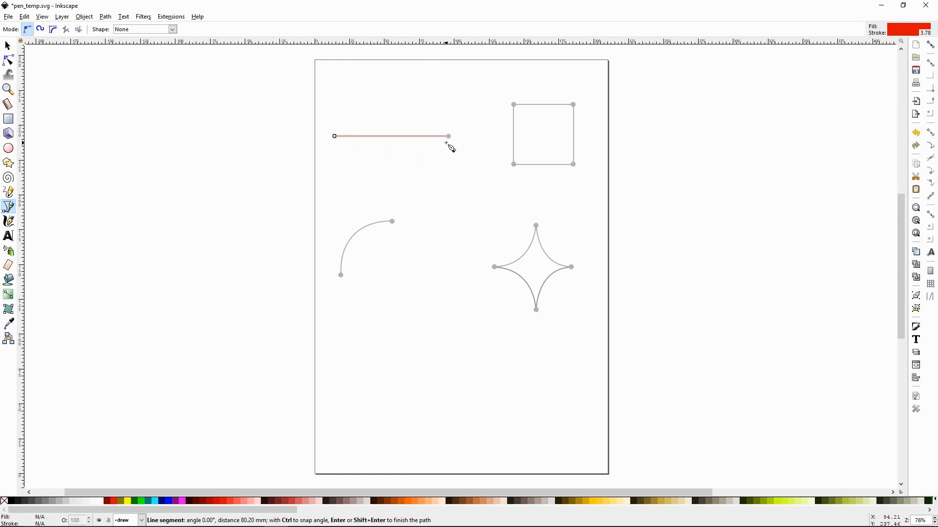
mouse_move(449, 141)
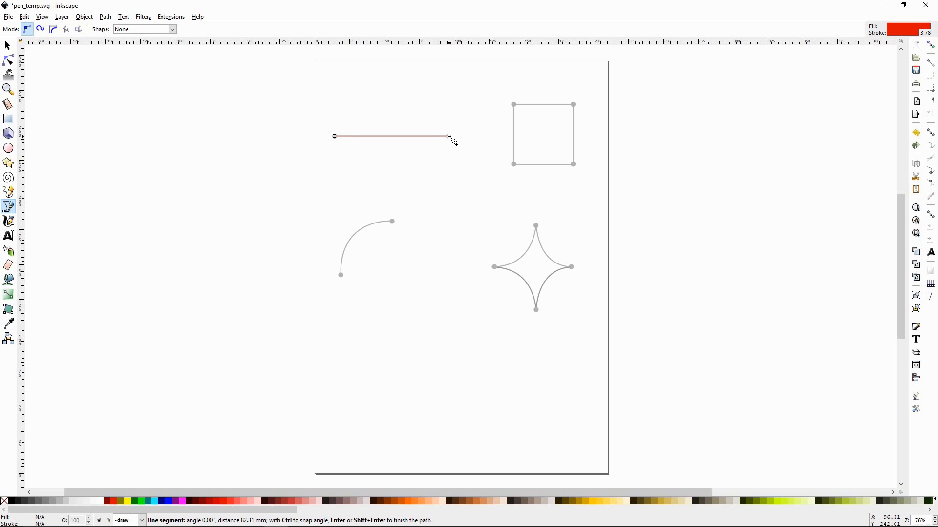
mouse_move(450, 142)
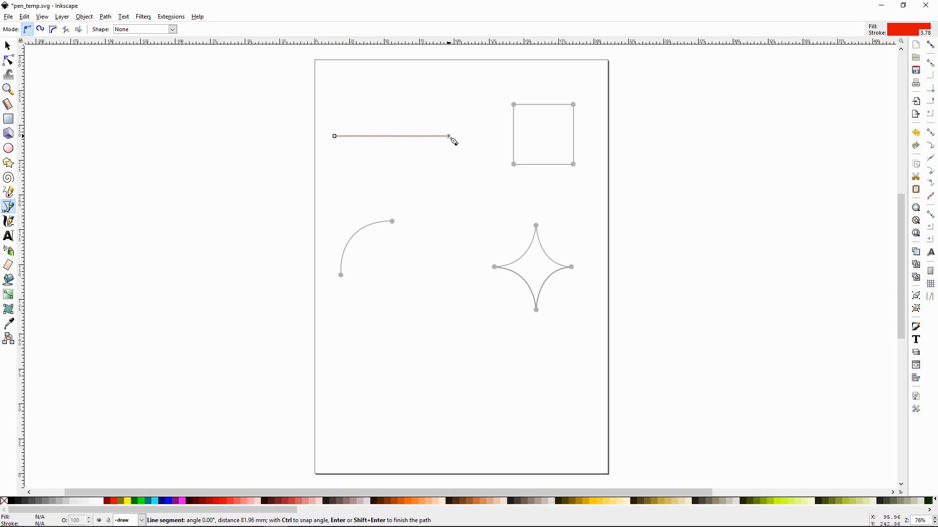
click(448, 135)
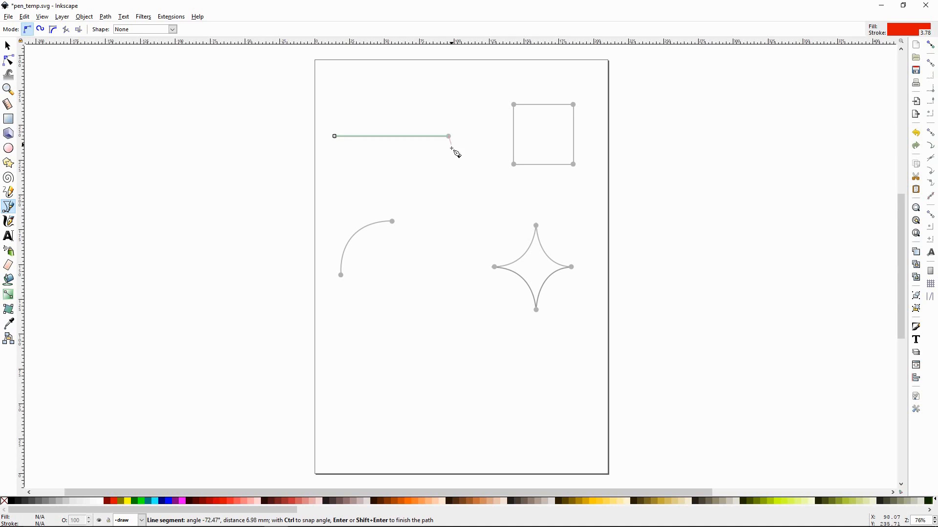
mouse_move(407, 173)
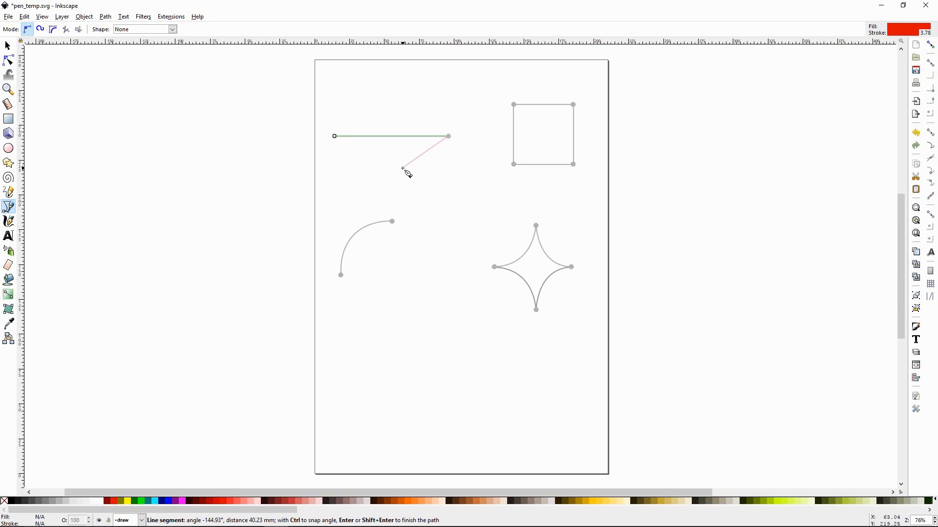
mouse_move(442, 181)
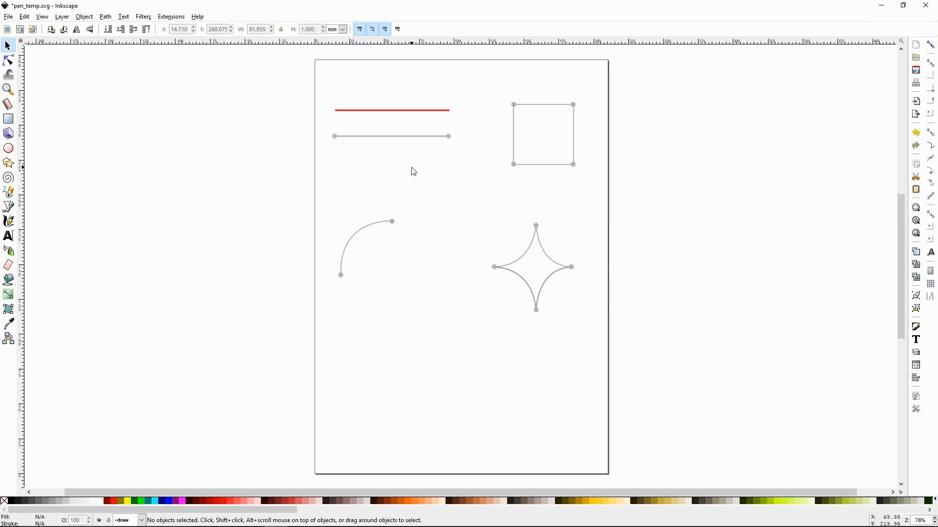
mouse_move(302, 139)
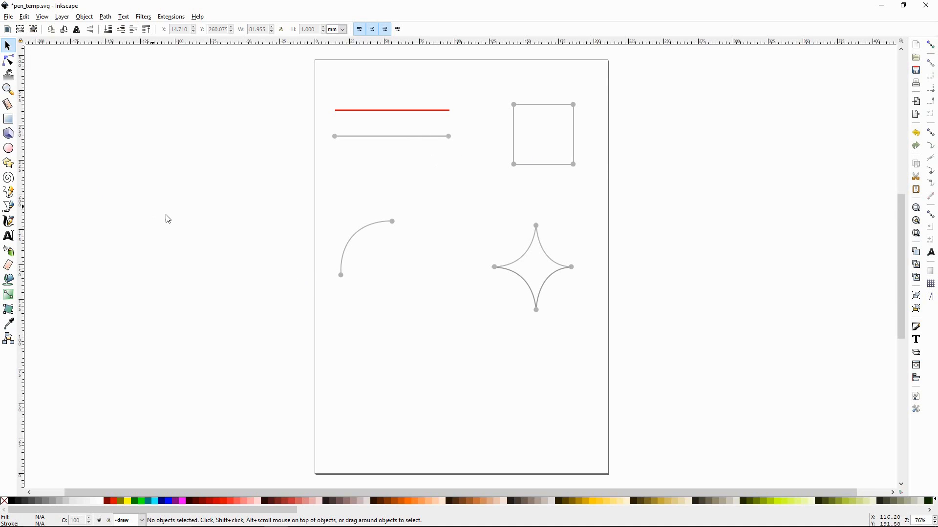
Step: Return to the Pen tool after finishing the red line
click(8, 207)
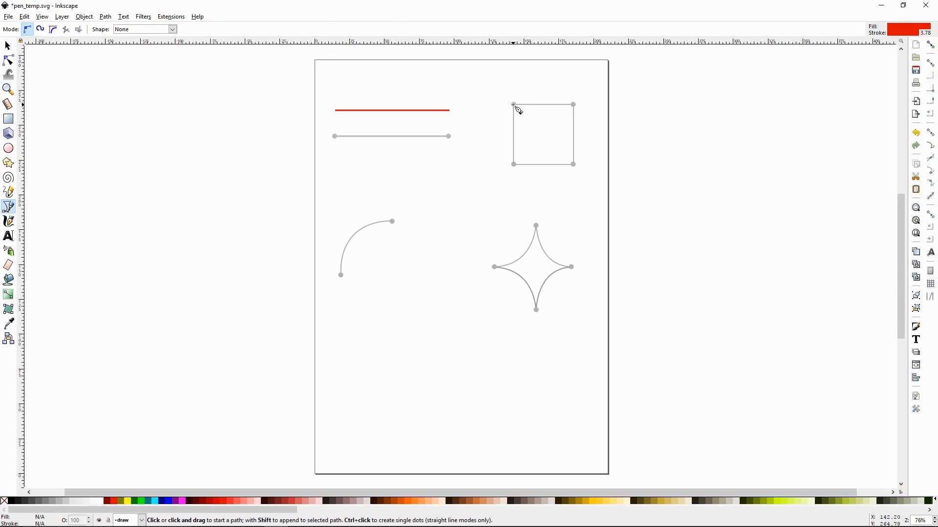
mouse_move(518, 109)
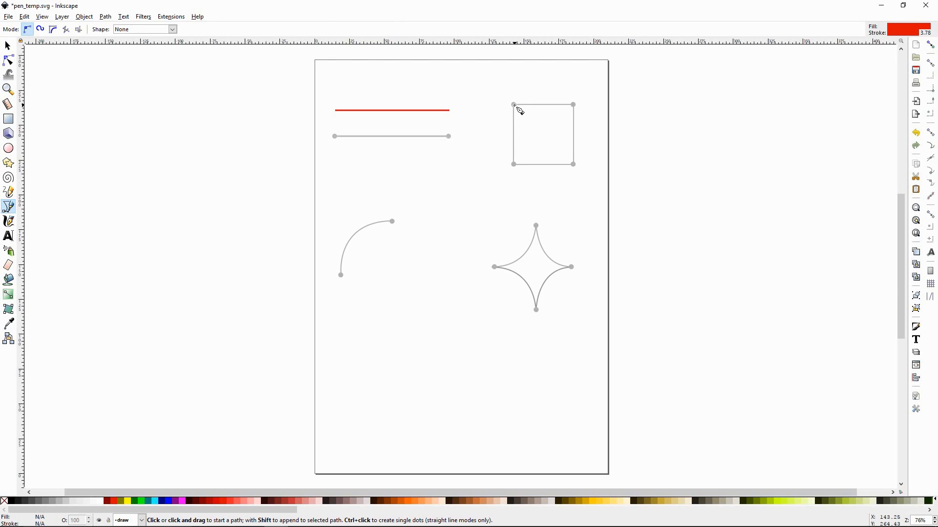
Step: Trace the grey square's edges, closing the path back at its top-left corner
click(513, 106)
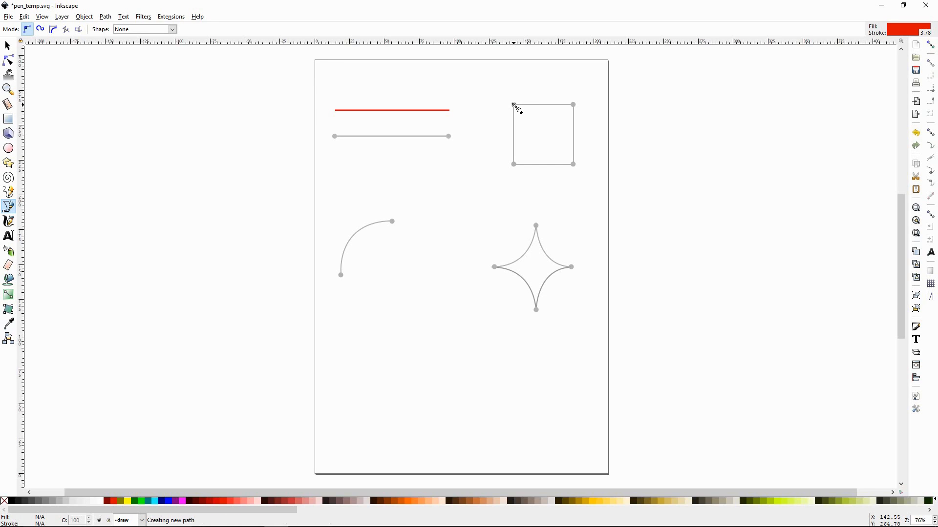
click(513, 106)
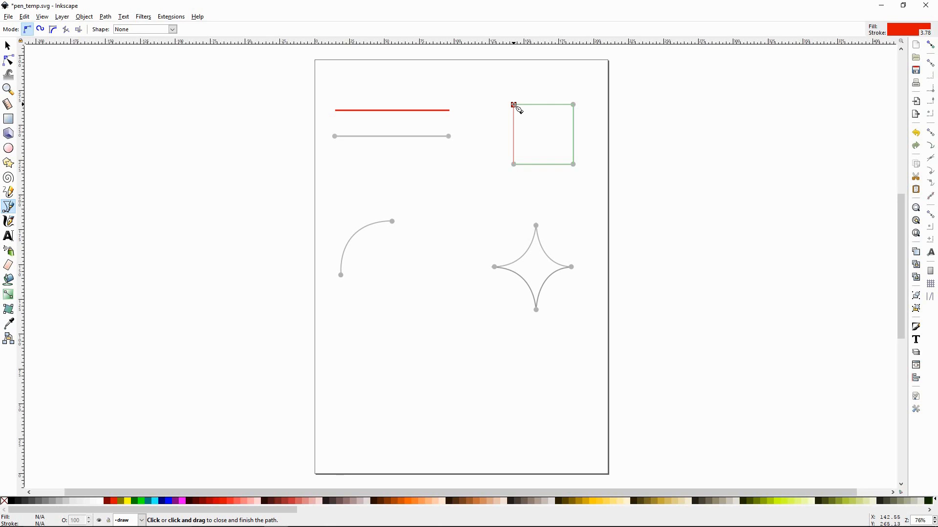
click(513, 106)
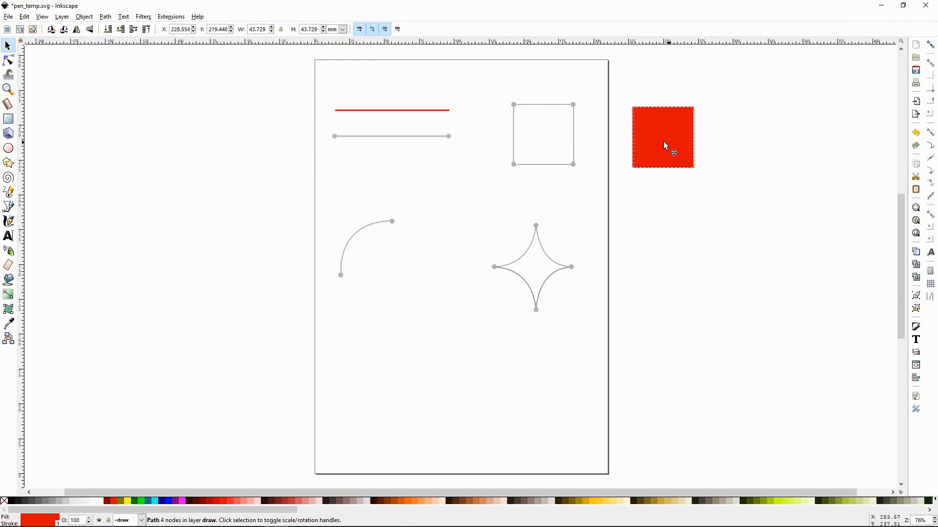
Step: Remove the red square's fill and position the outline beside the grey square guide
click(636, 162)
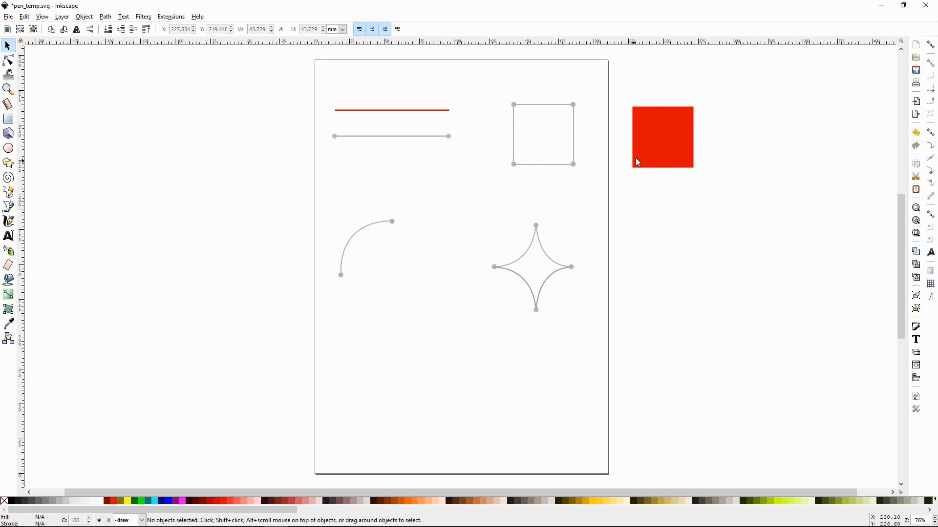
click(661, 137)
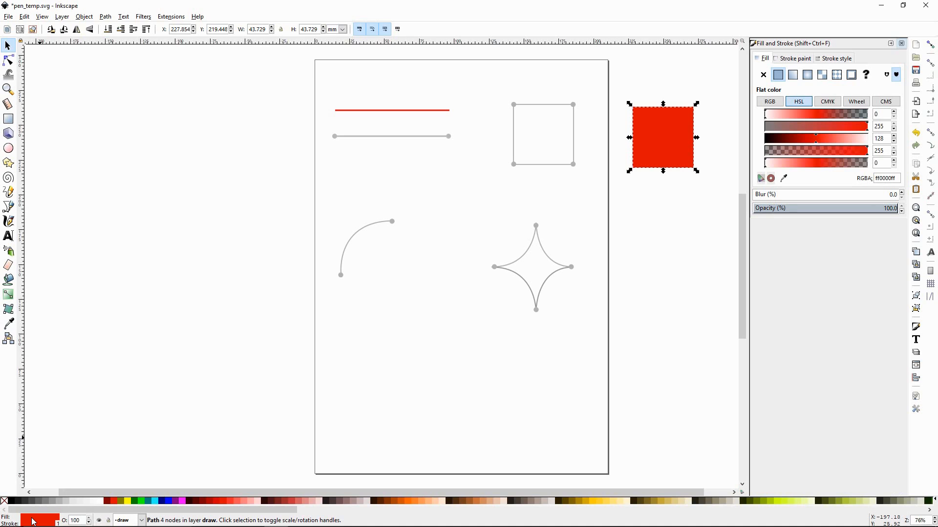
click(763, 75)
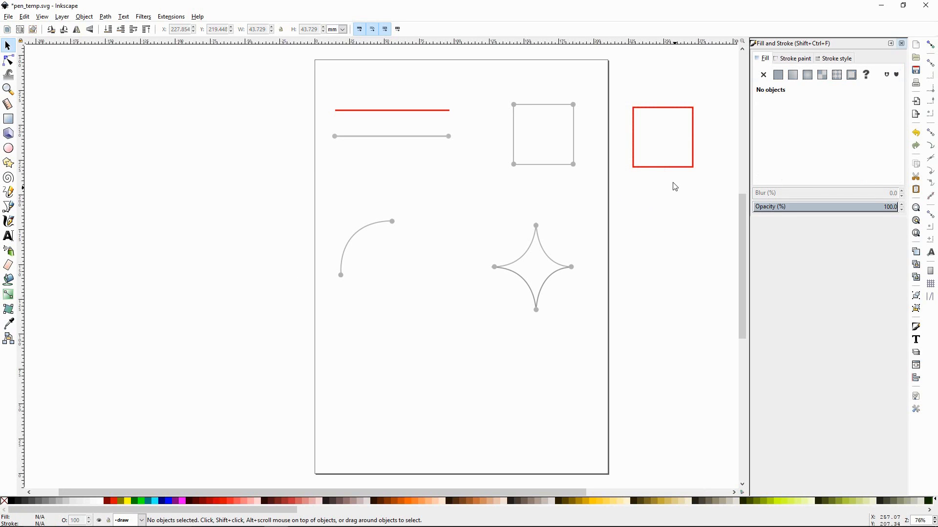
click(662, 136)
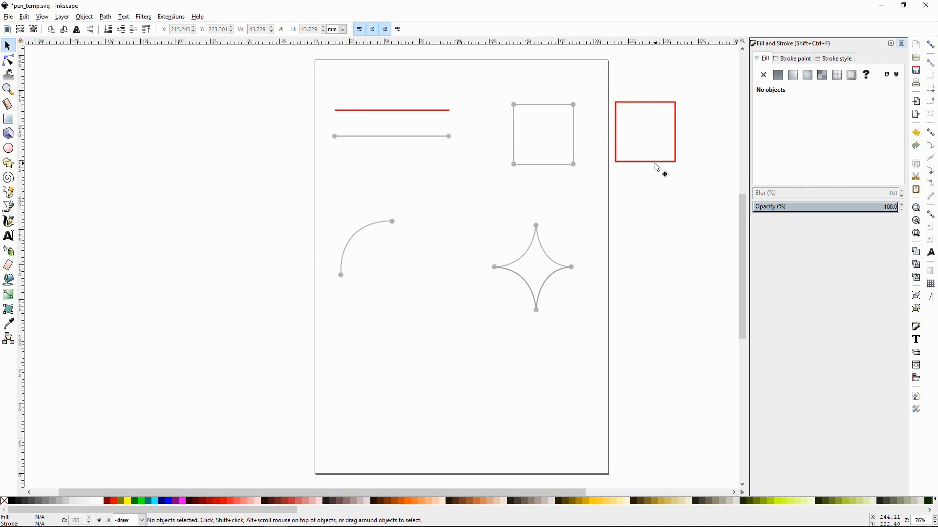
click(645, 131)
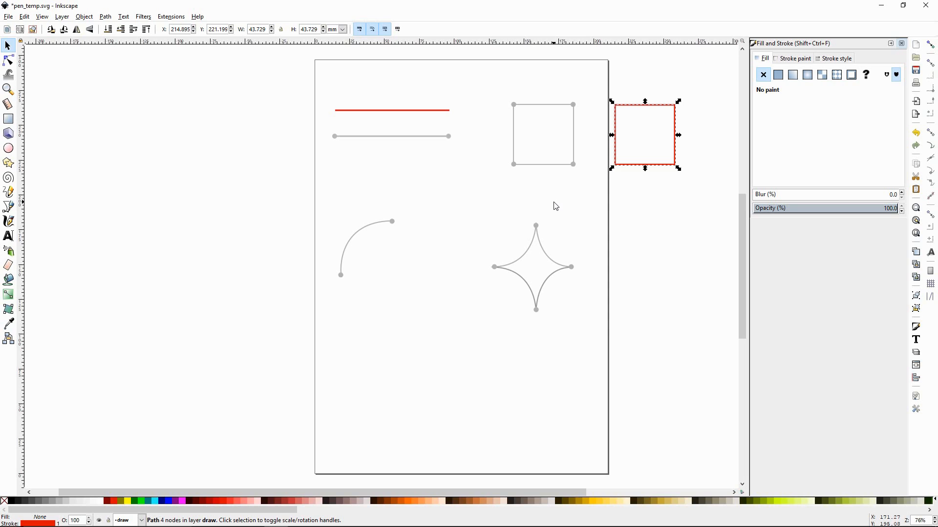
mouse_move(186, 250)
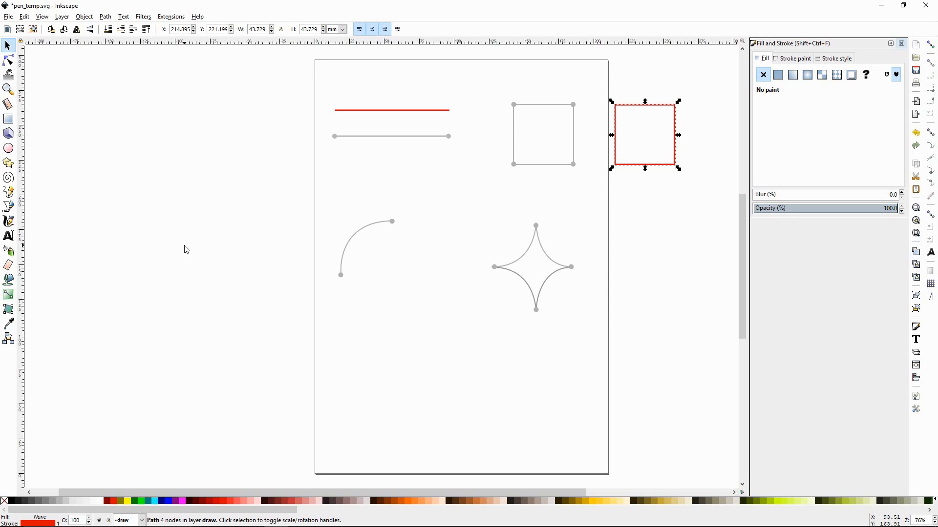
mouse_move(426, 246)
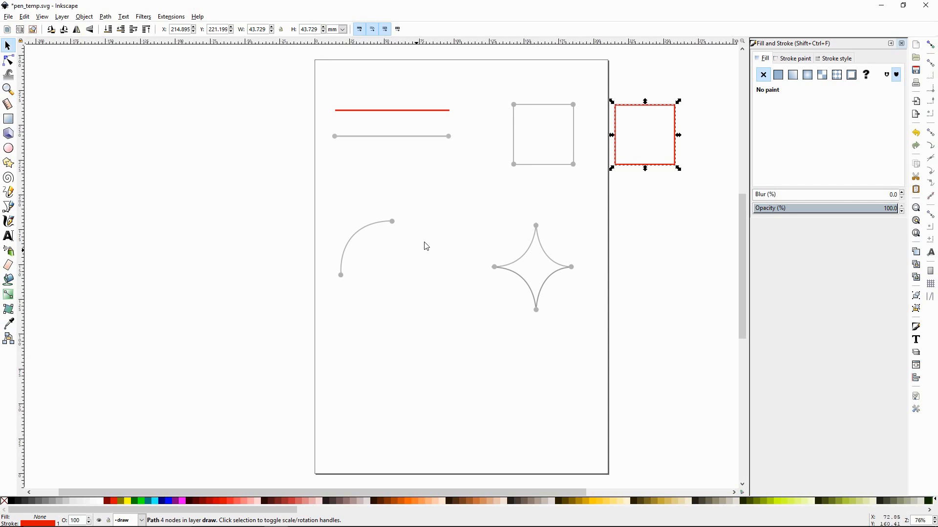
mouse_move(329, 277)
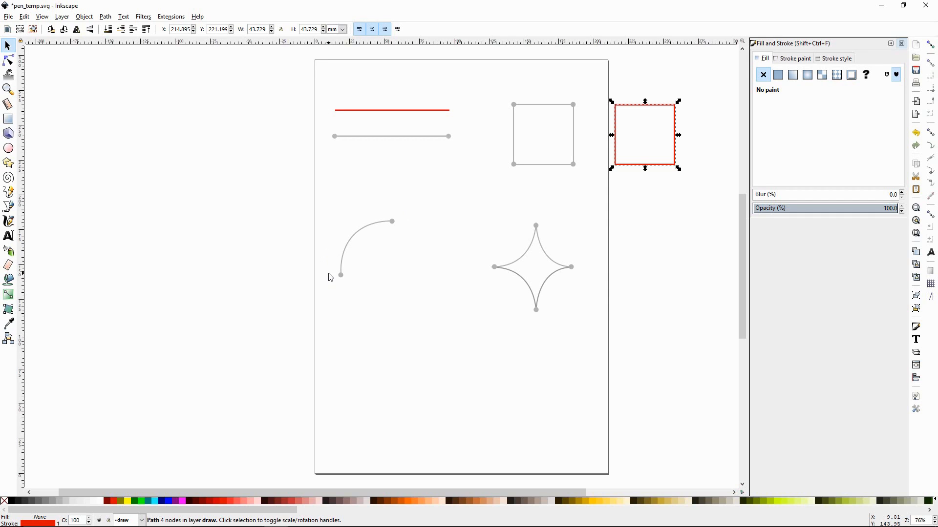
mouse_move(47, 231)
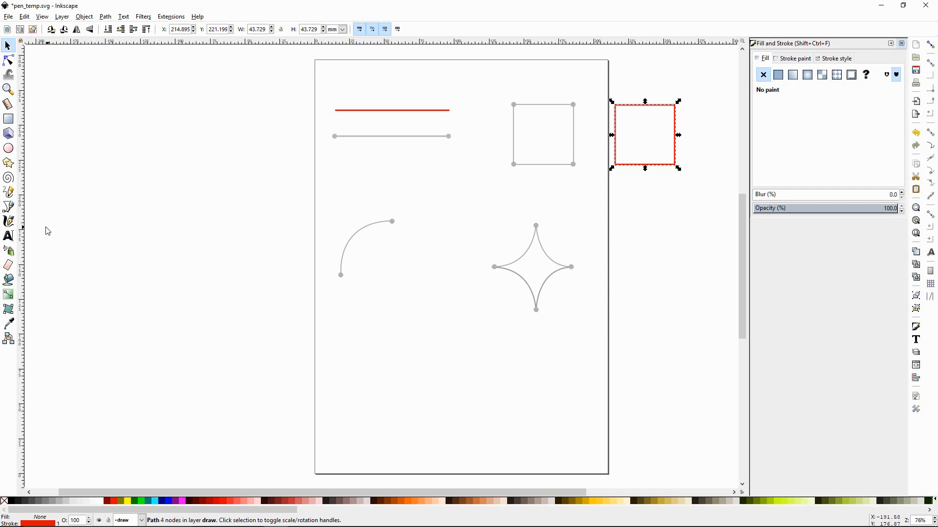
Step: Reselect the Pen tool and start a path at the grey arc's bottom endpoint
click(8, 206)
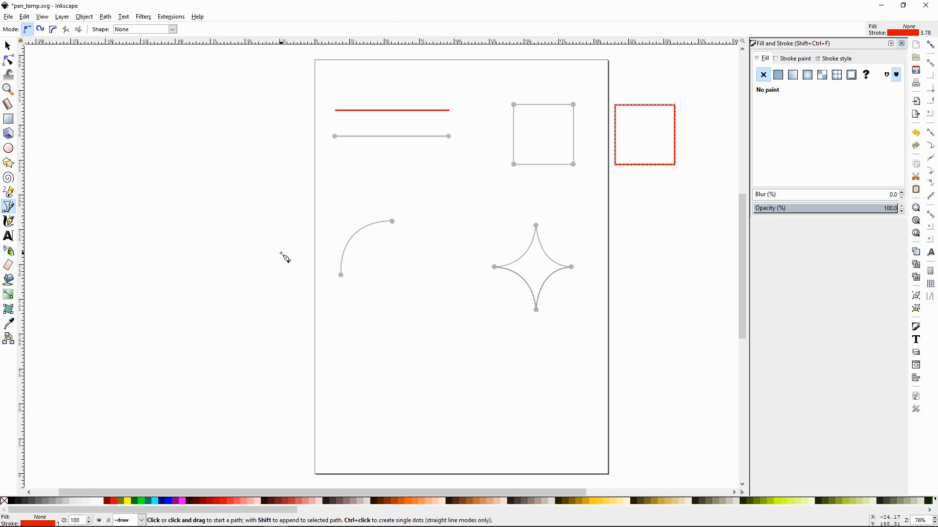
mouse_move(367, 292)
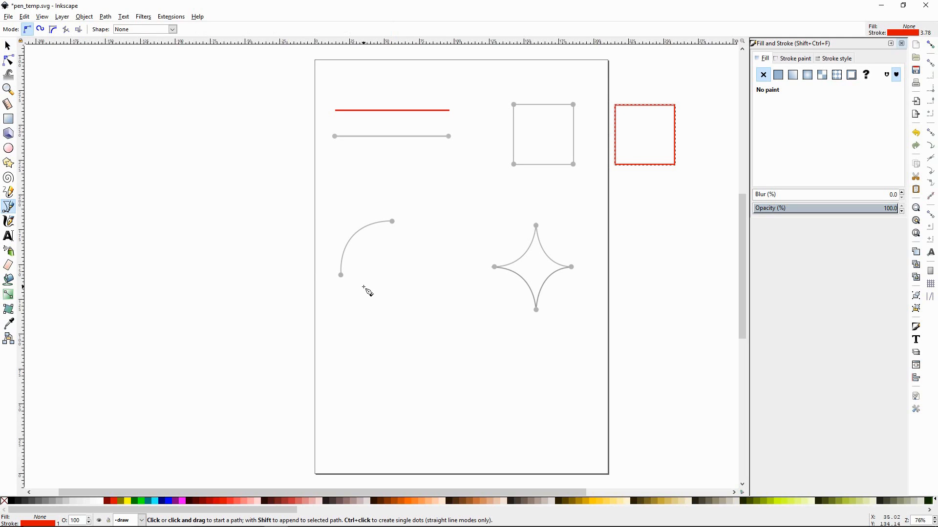
mouse_move(345, 280)
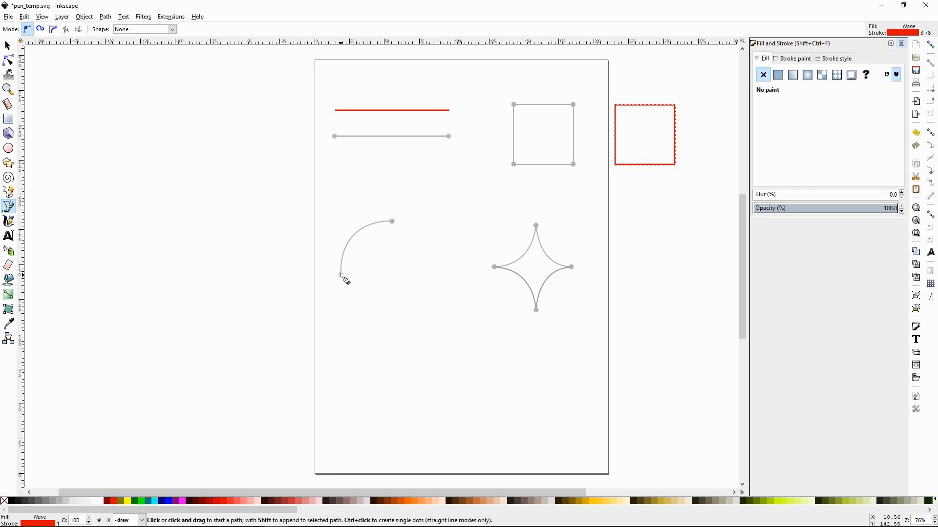
click(341, 275)
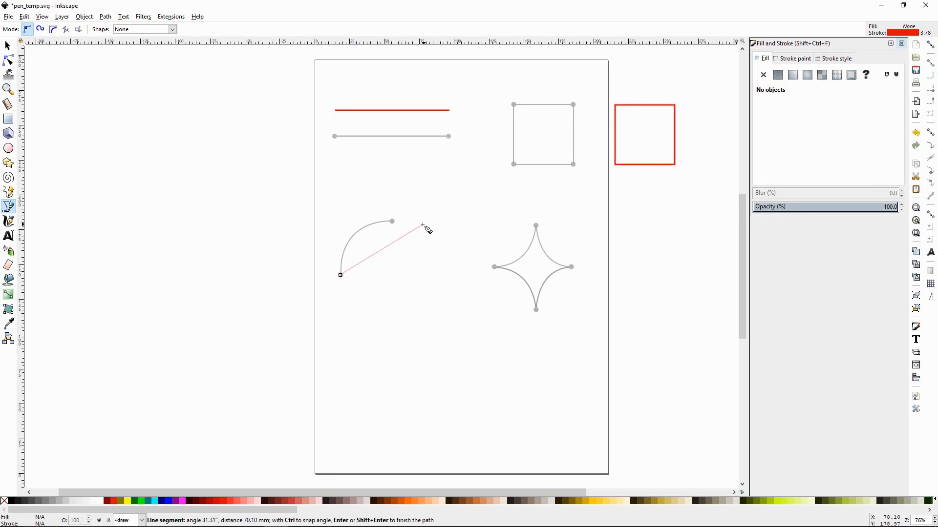
mouse_move(392, 224)
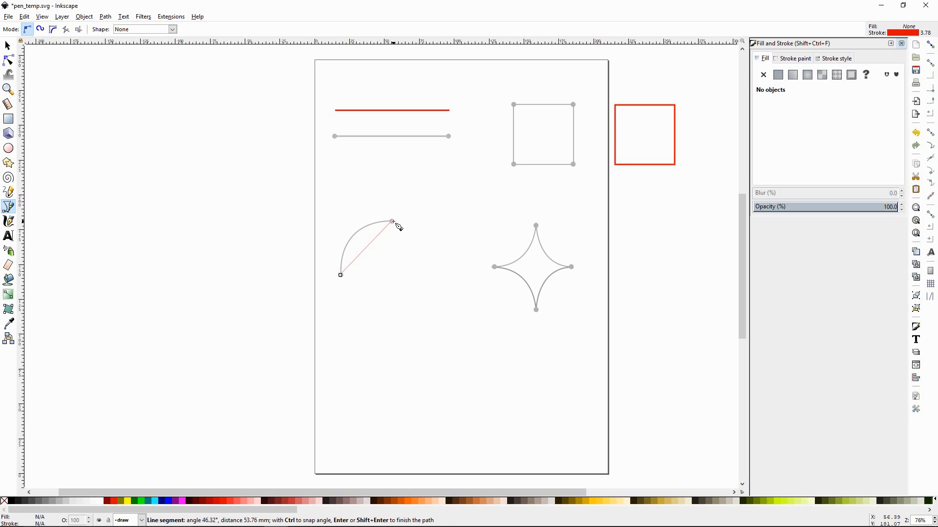
Step: Adjust the Bézier handles until the red segment bends along the grey arc to its top
drag(392, 221, 431, 226)
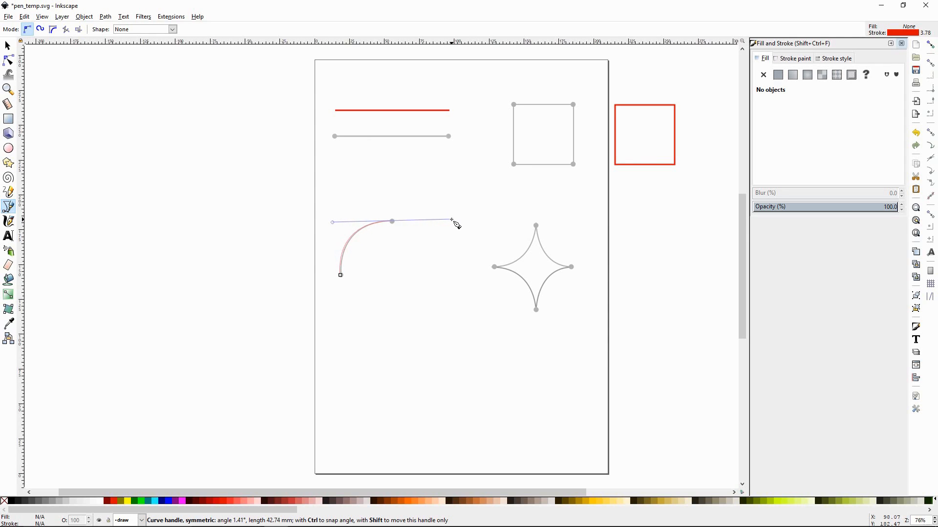
drag(452, 221, 451, 237)
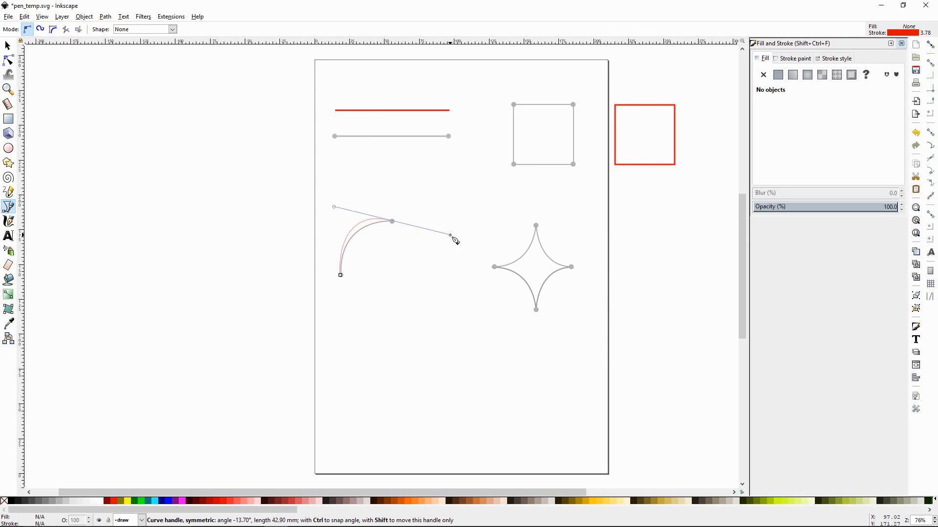
drag(453, 240, 451, 221)
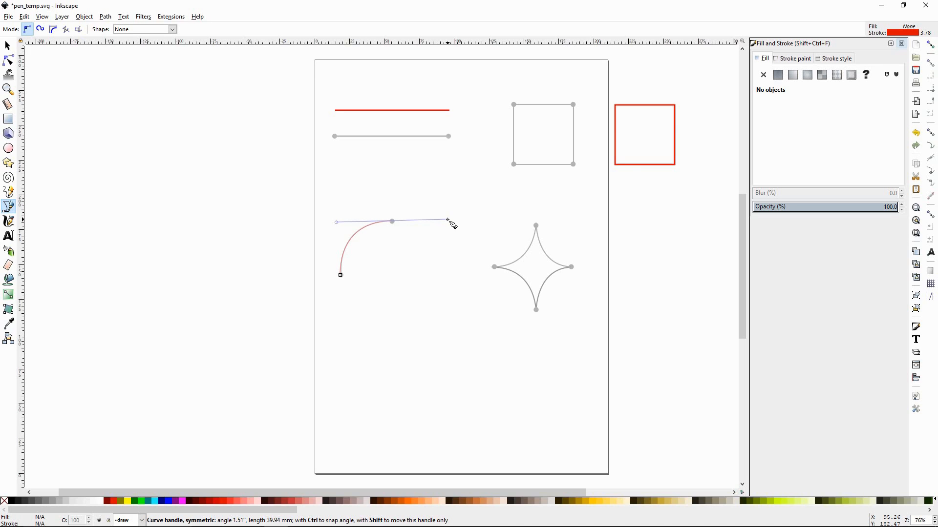
drag(447, 221, 444, 230)
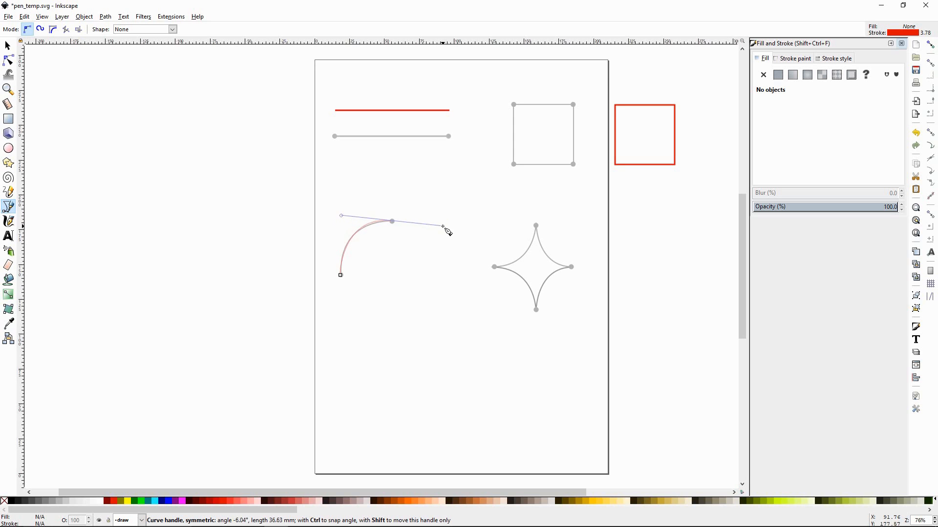
drag(448, 230, 383, 197)
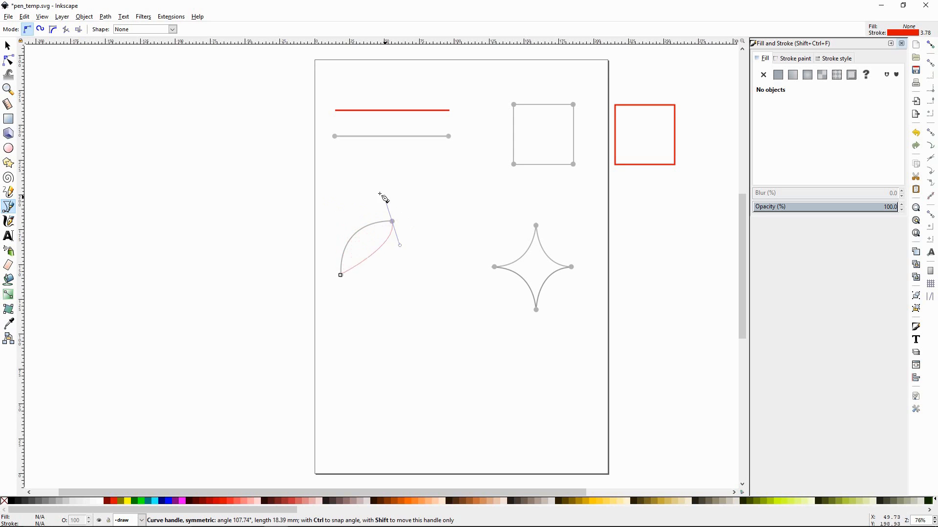
drag(383, 198, 439, 246)
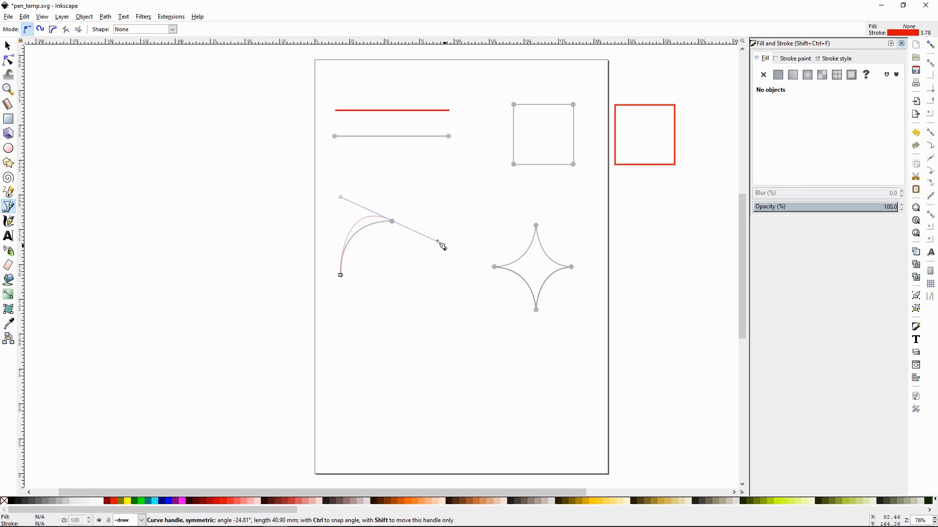
drag(442, 245, 437, 215)
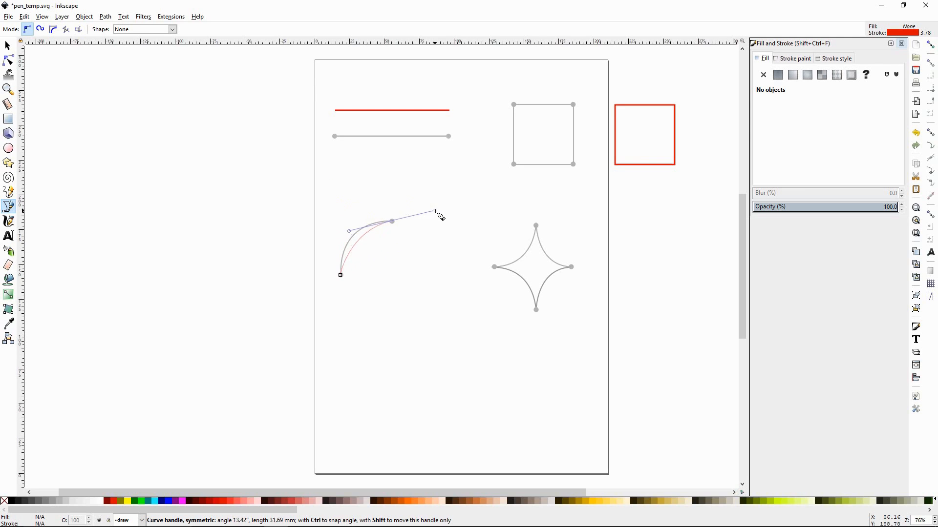
drag(436, 214, 450, 221)
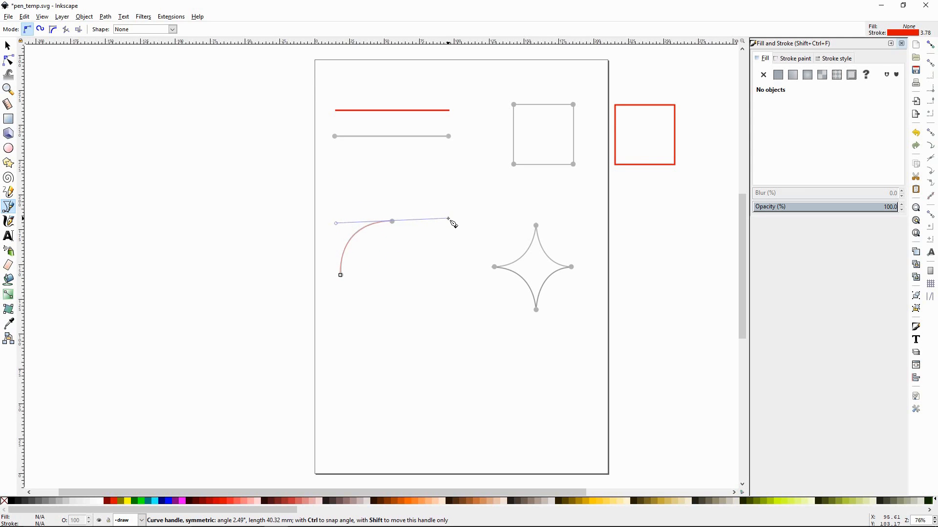
drag(449, 220, 460, 230)
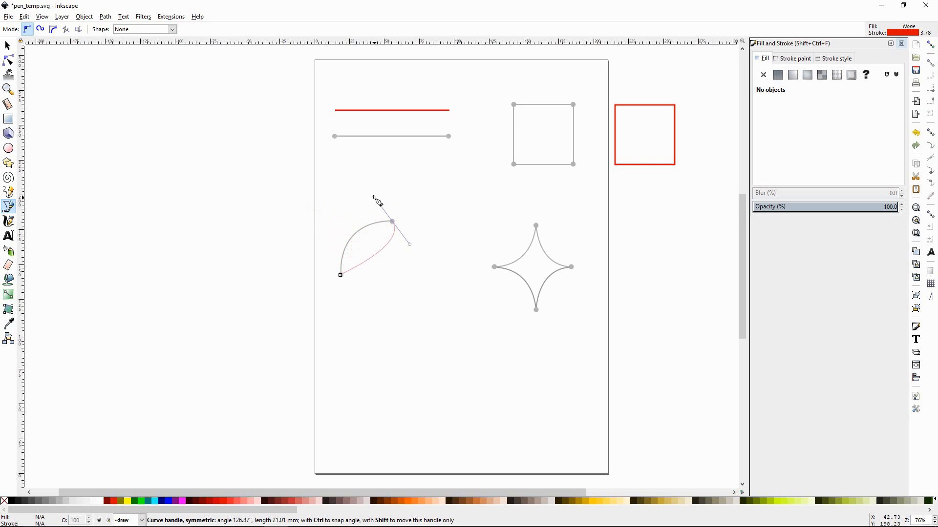
drag(376, 200, 439, 218)
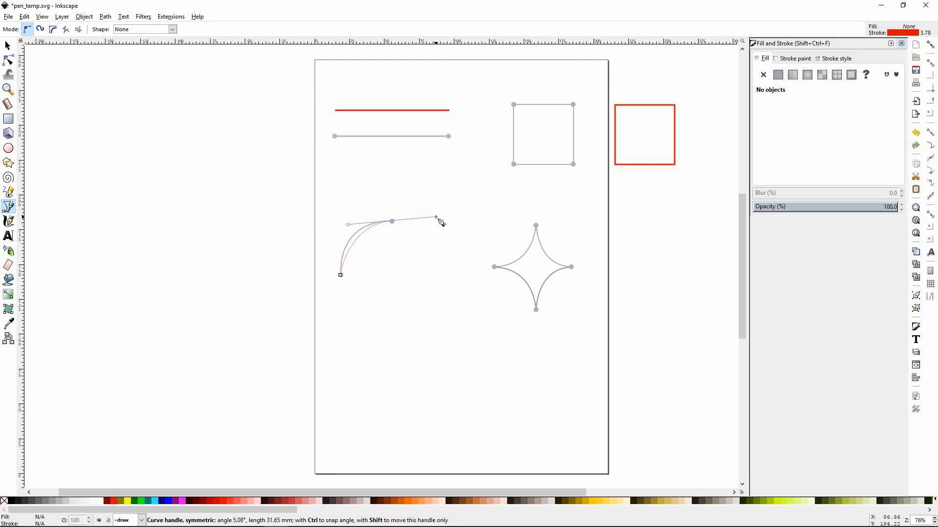
drag(436, 221, 445, 226)
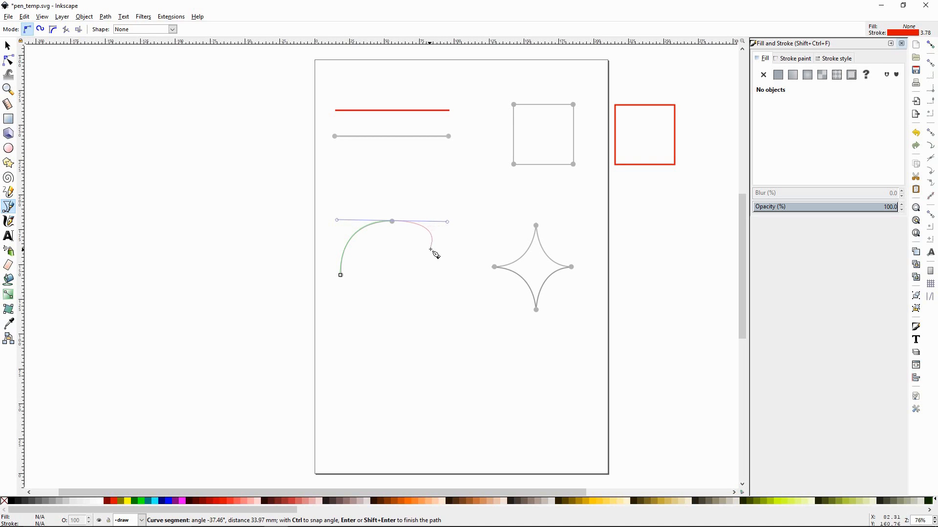
mouse_move(389, 267)
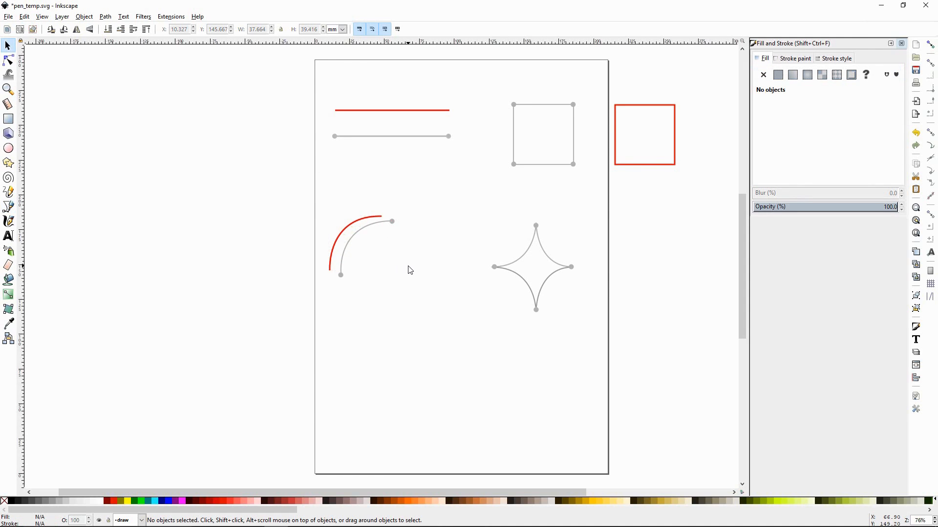
mouse_move(580, 279)
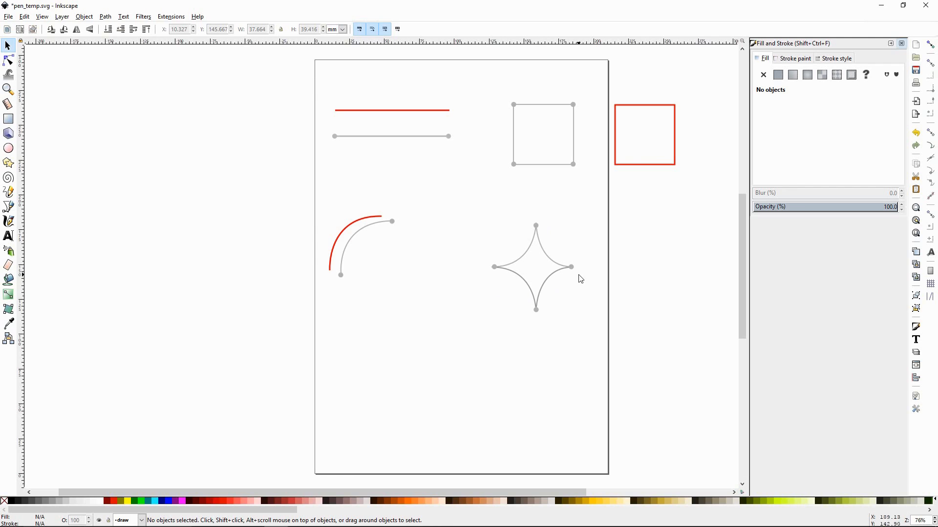
mouse_move(218, 309)
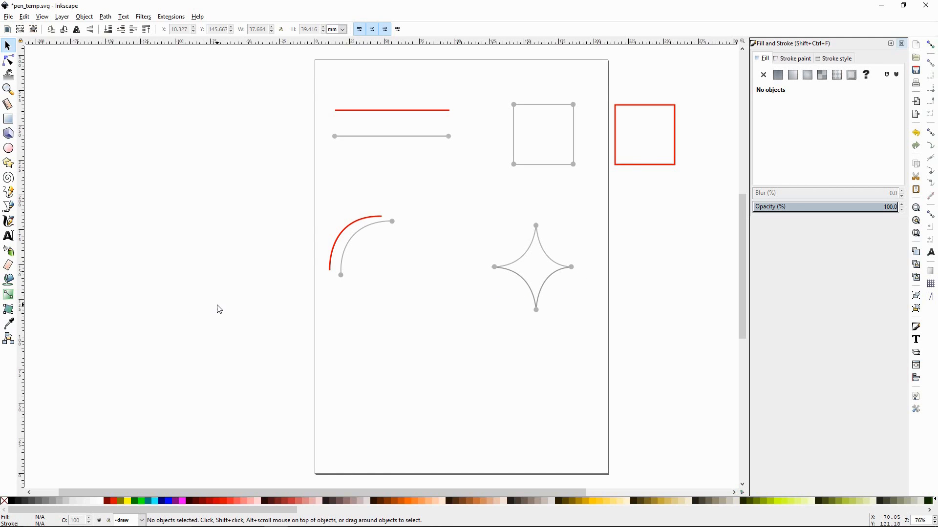
Step: Draw a red curve along the star's edge from its top point to its right point
click(8, 206)
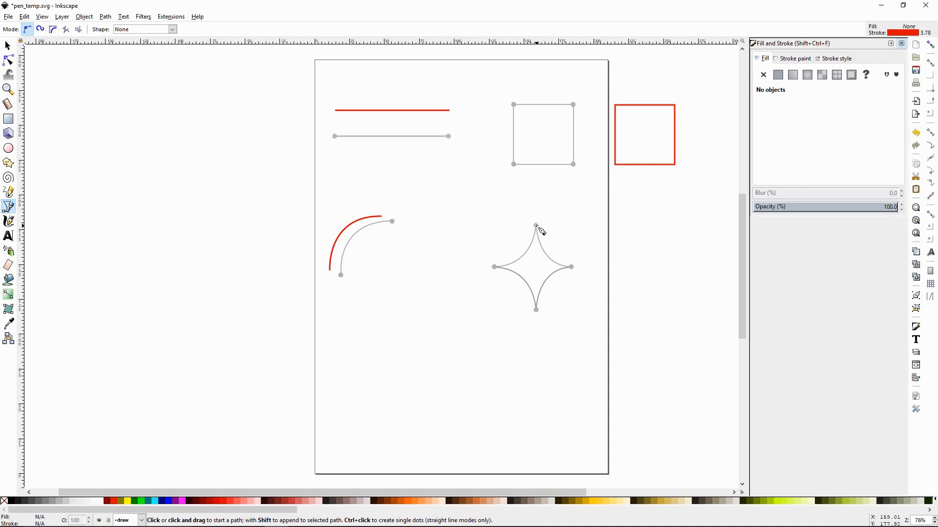
click(536, 227)
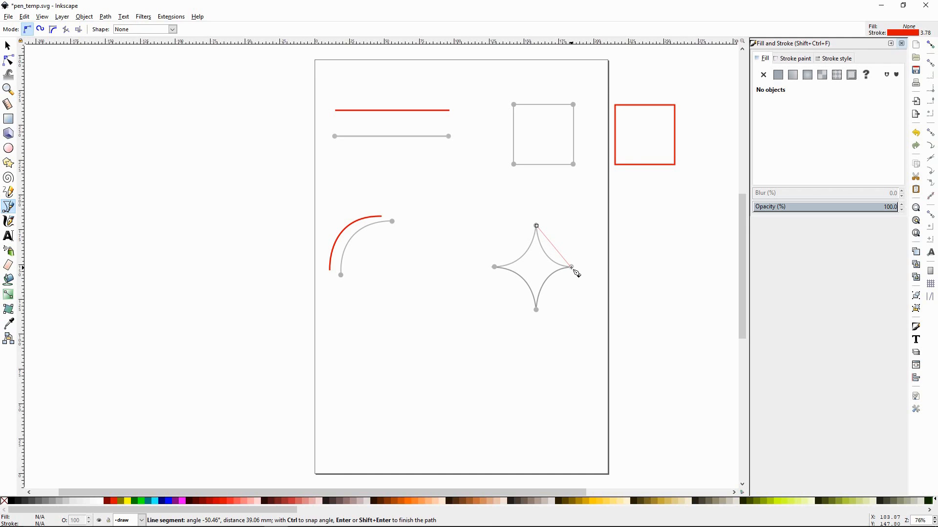
drag(570, 267, 605, 276)
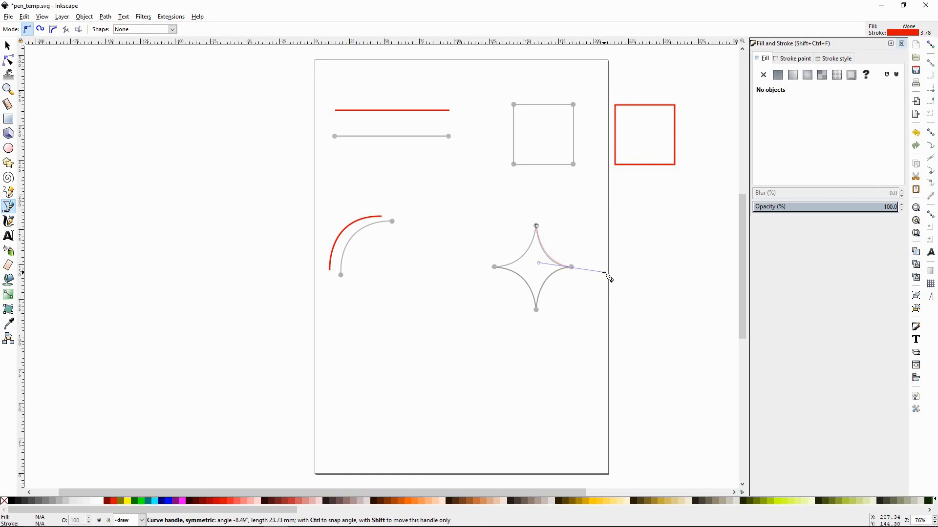
drag(607, 275, 610, 277)
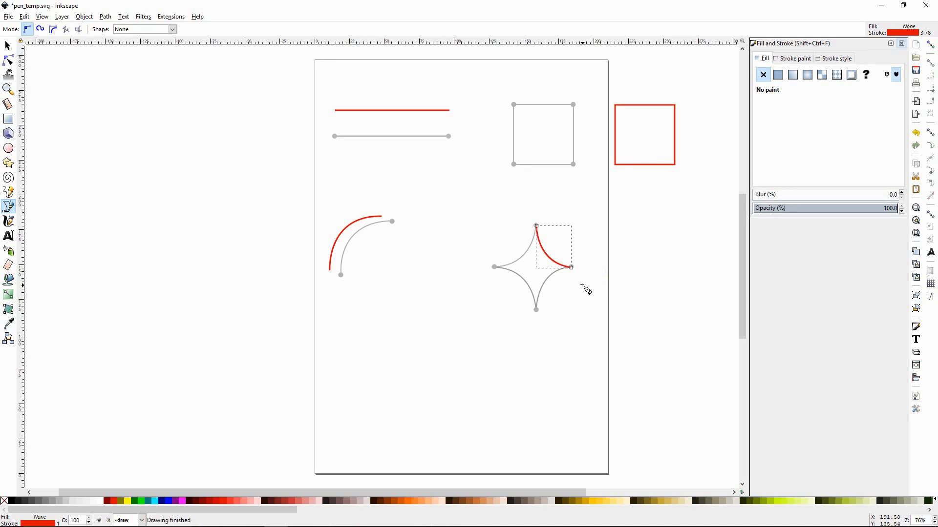
mouse_move(571, 269)
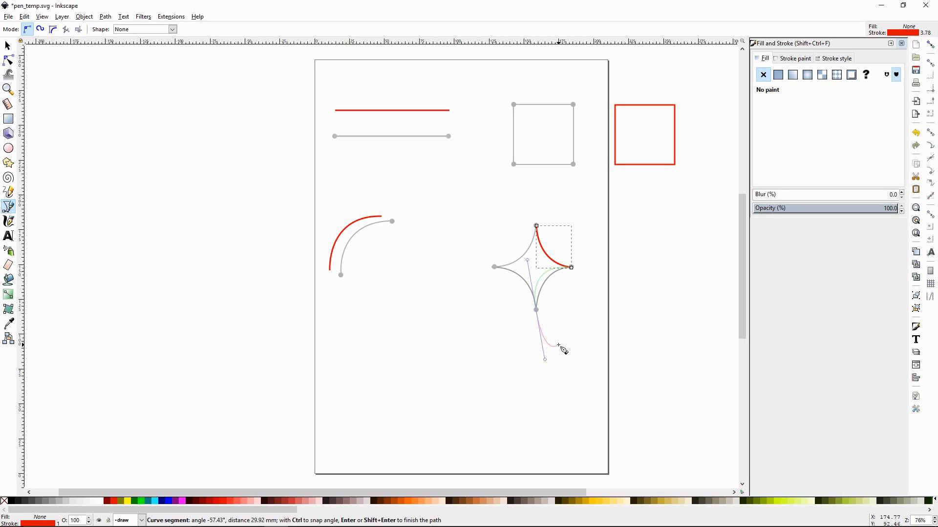
mouse_move(562, 335)
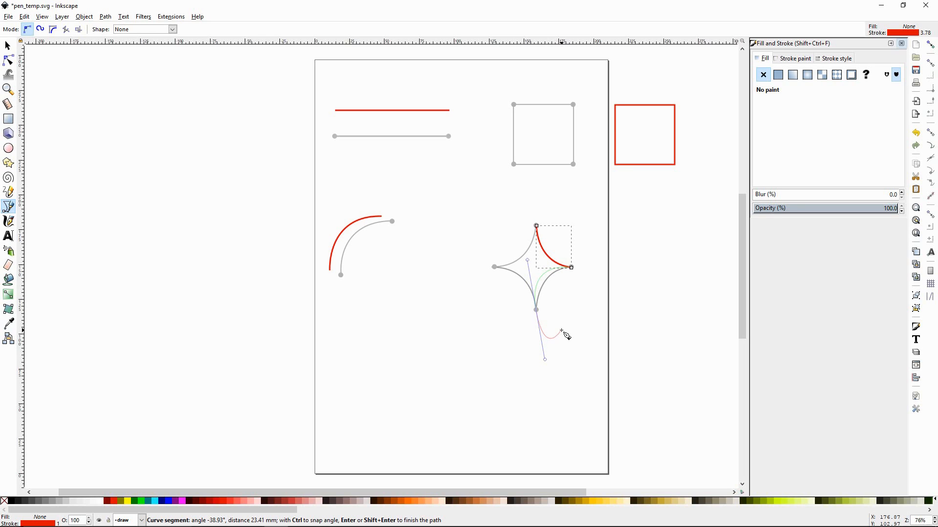
key(Enter)
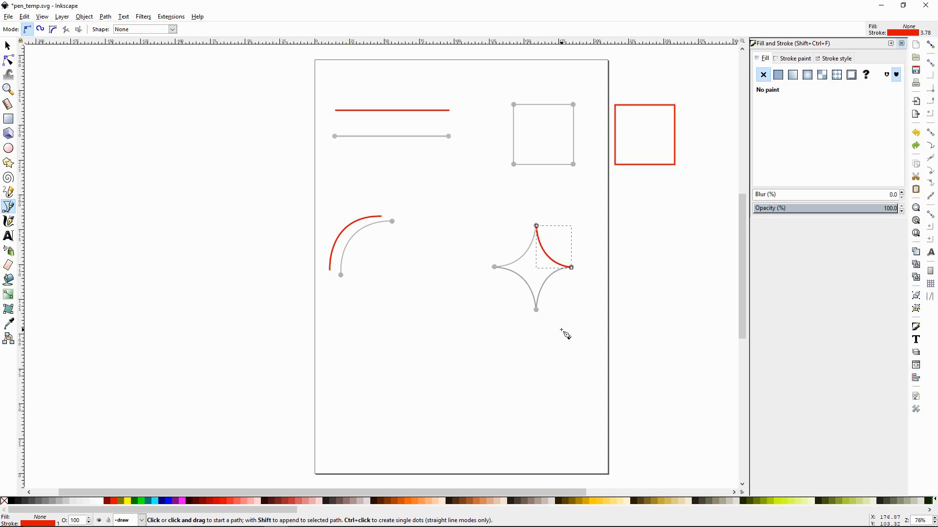
mouse_move(531, 327)
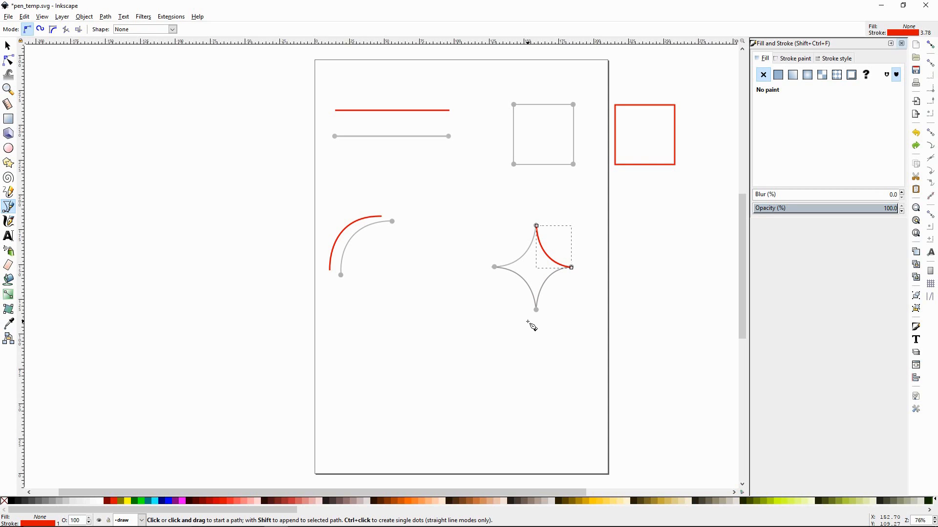
mouse_move(578, 287)
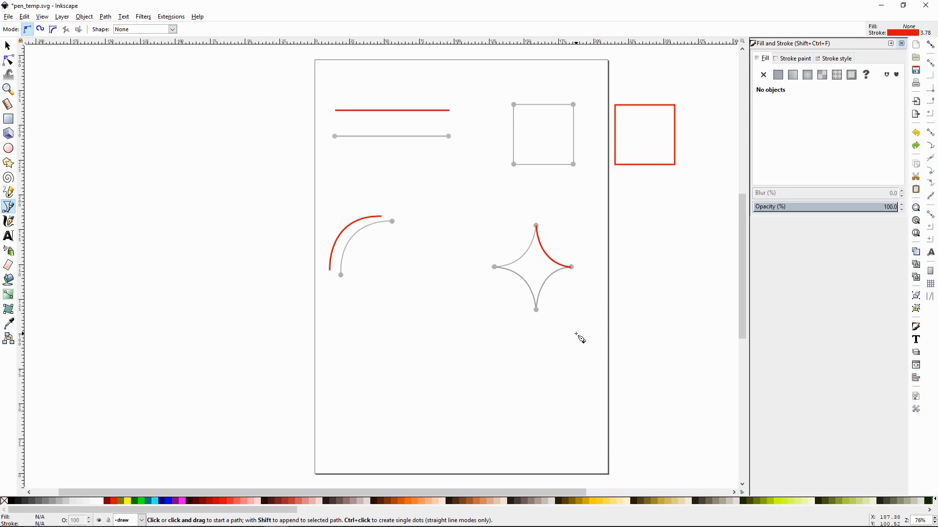
mouse_move(333, 250)
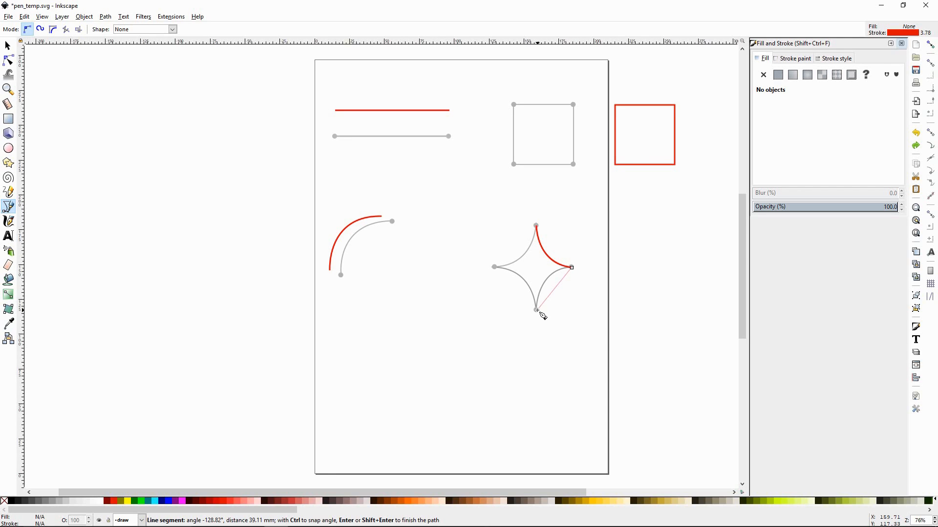
Step: Curve a segment toward the star's bottom, then select the red trace beside the arc guide
drag(535, 309, 529, 359)
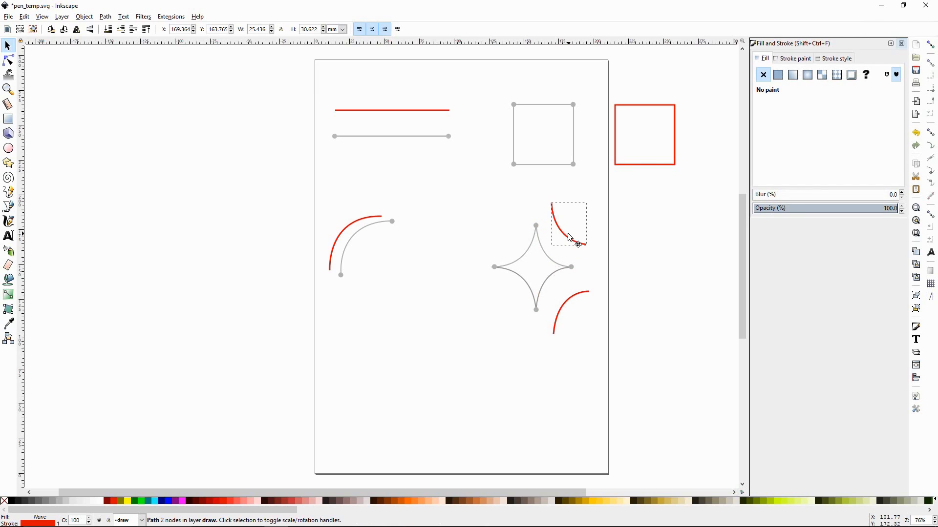
click(485, 363)
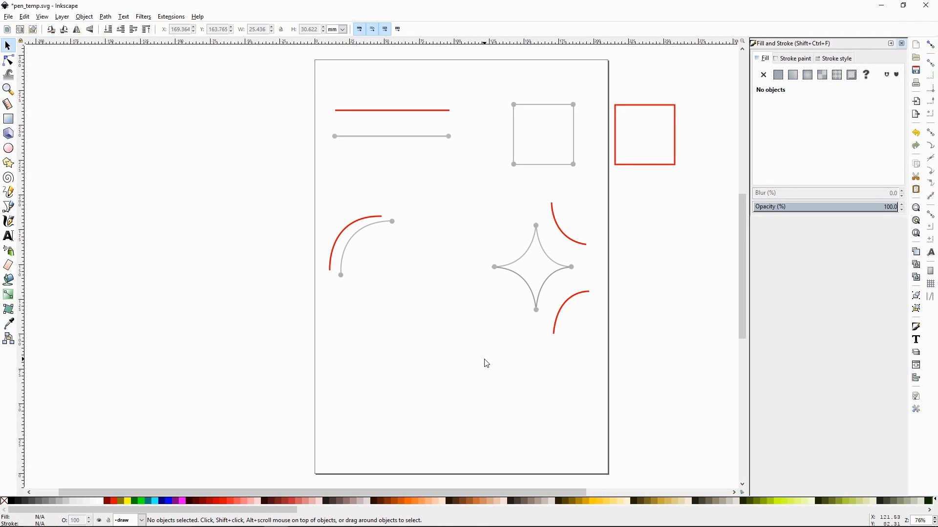
mouse_move(516, 355)
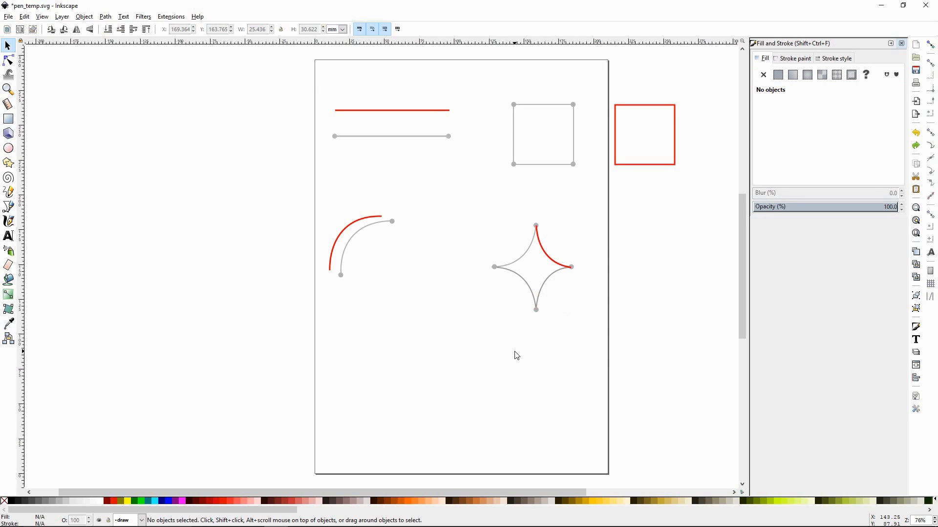
mouse_move(479, 322)
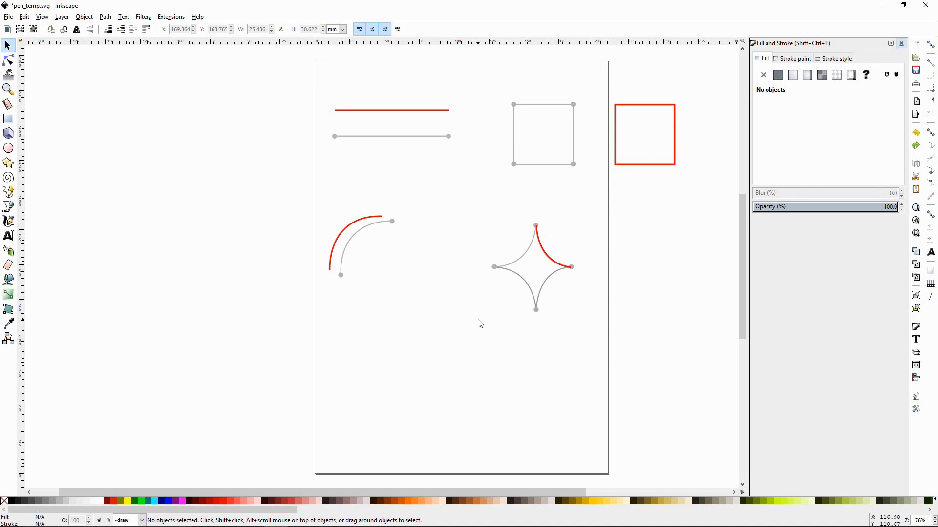
mouse_move(487, 320)
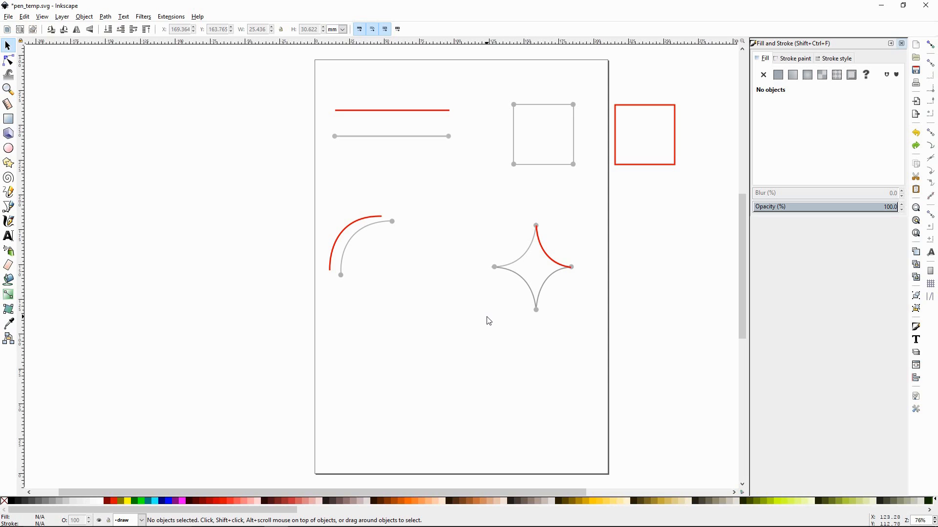
mouse_move(510, 324)
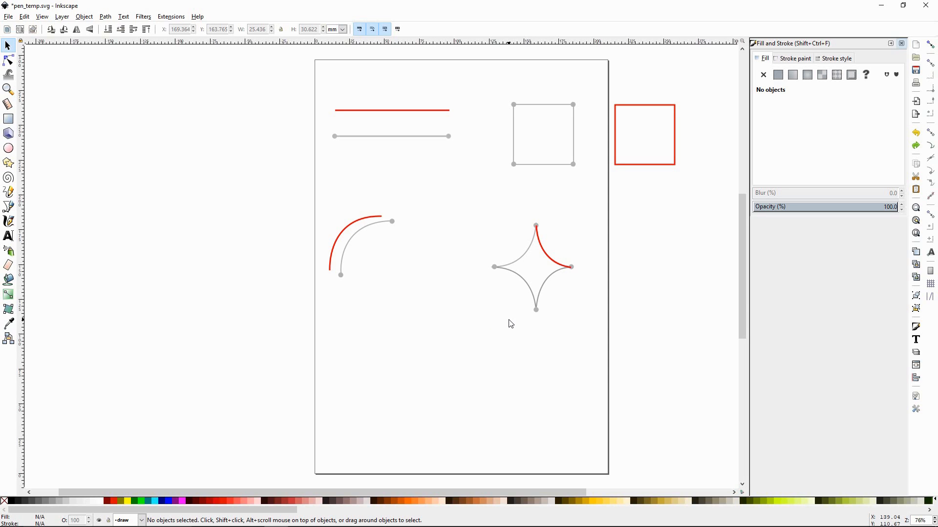
mouse_move(578, 306)
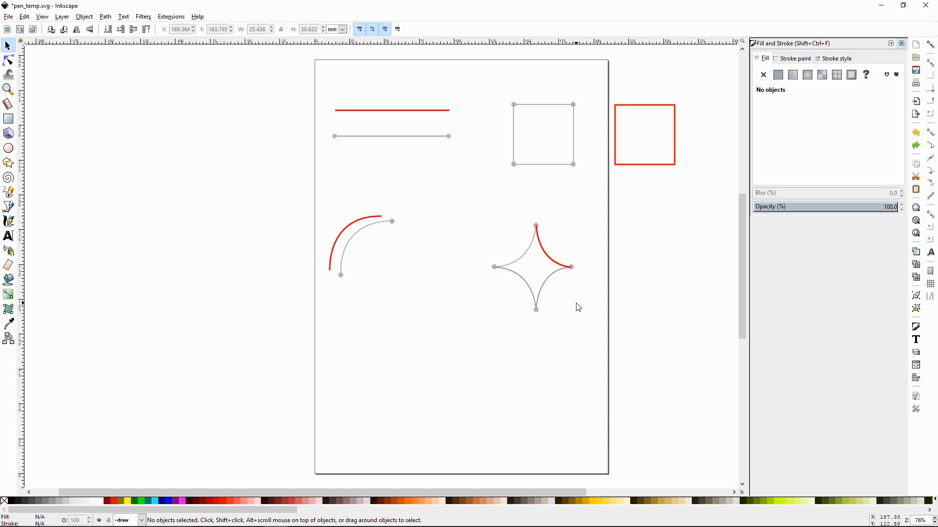
mouse_move(572, 272)
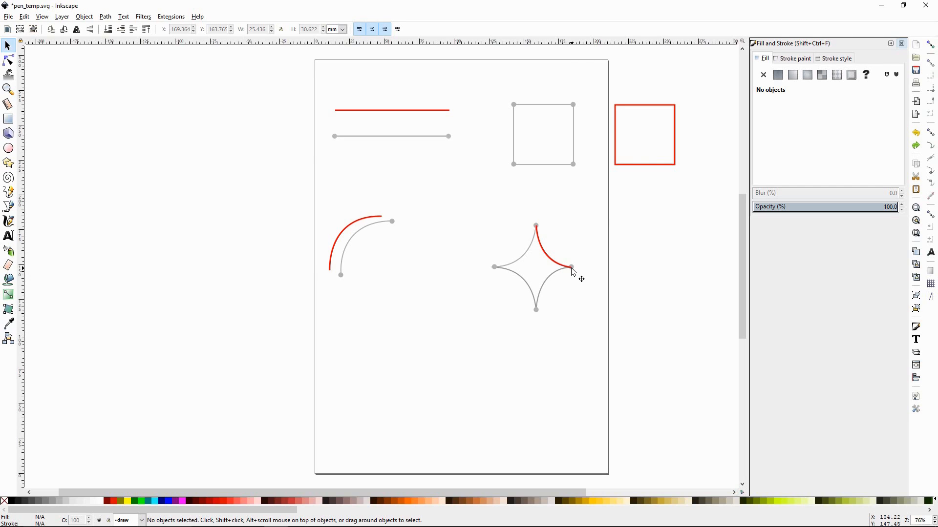
mouse_move(554, 266)
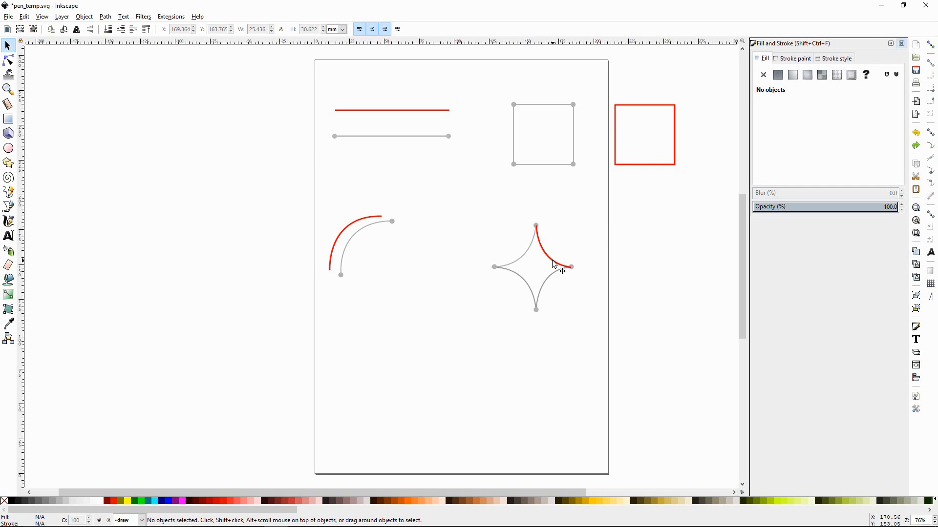
mouse_move(368, 200)
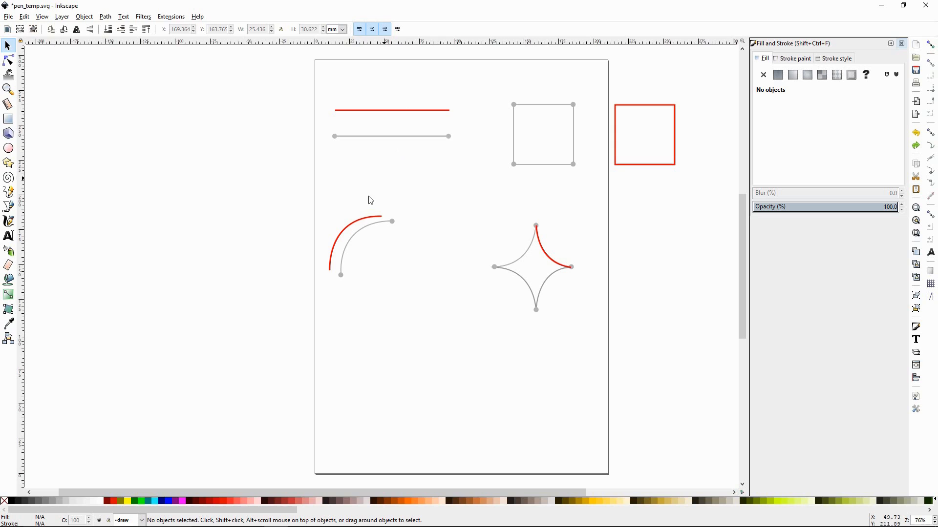
click(359, 225)
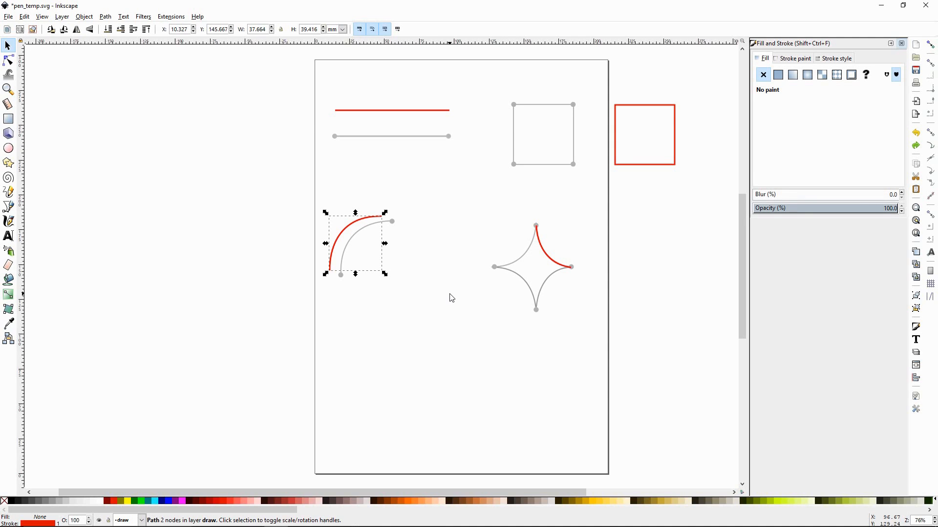
Step: Continue the star's red arc with the Pen tool, curving along the lower-right edge to the bottom point
click(8, 191)
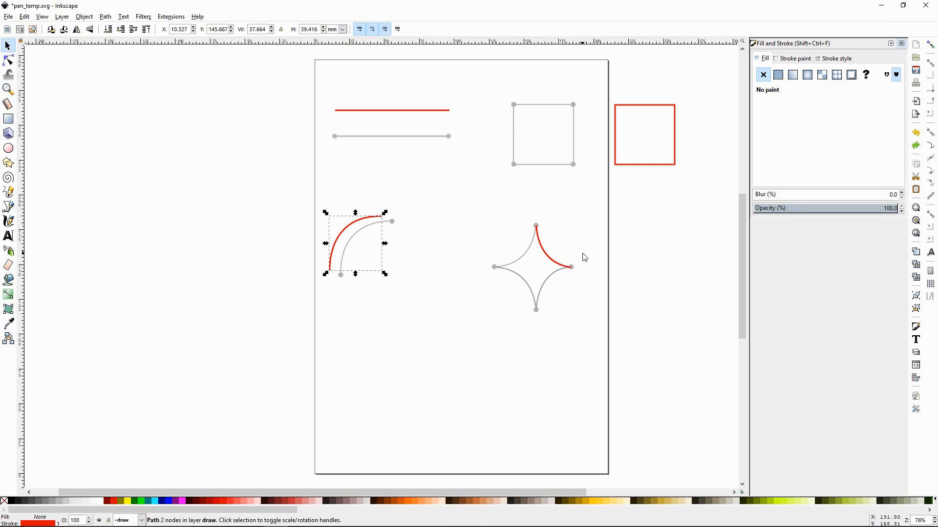
click(553, 248)
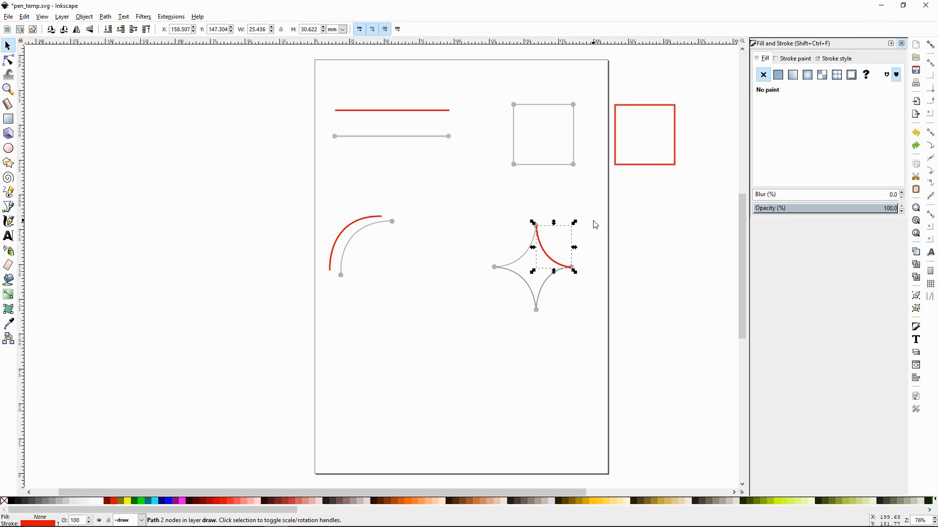
click(8, 207)
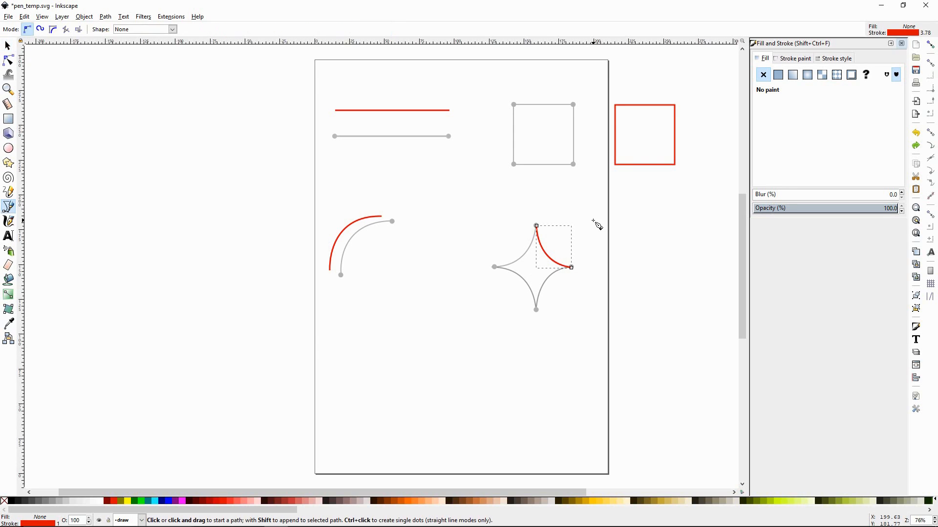
mouse_move(587, 293)
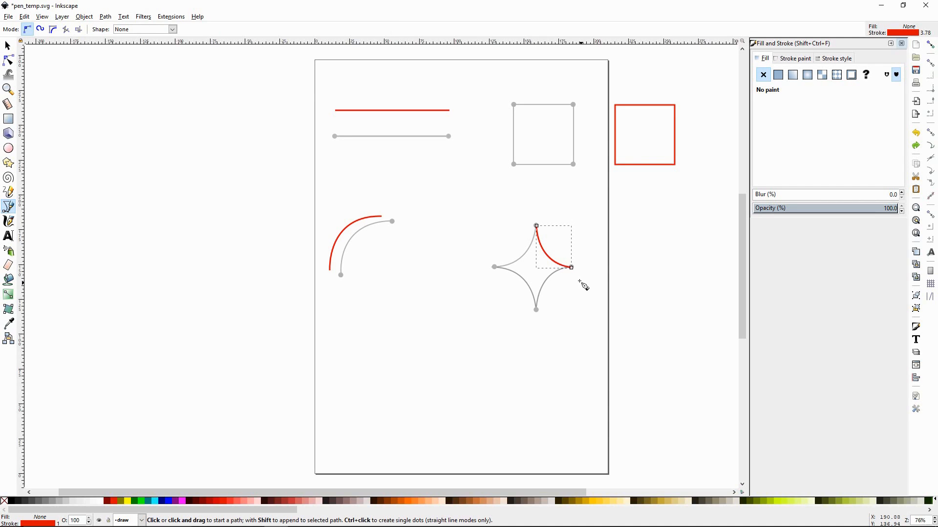
mouse_move(575, 272)
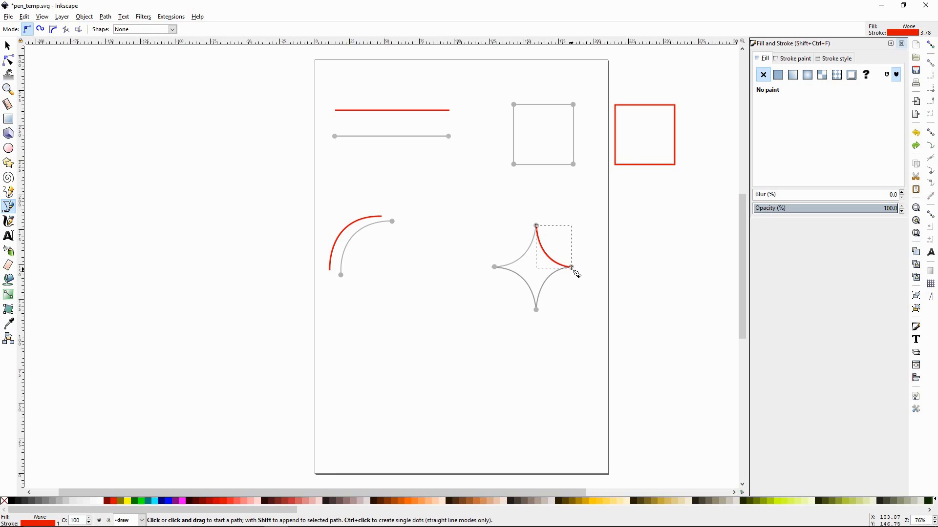
click(571, 267)
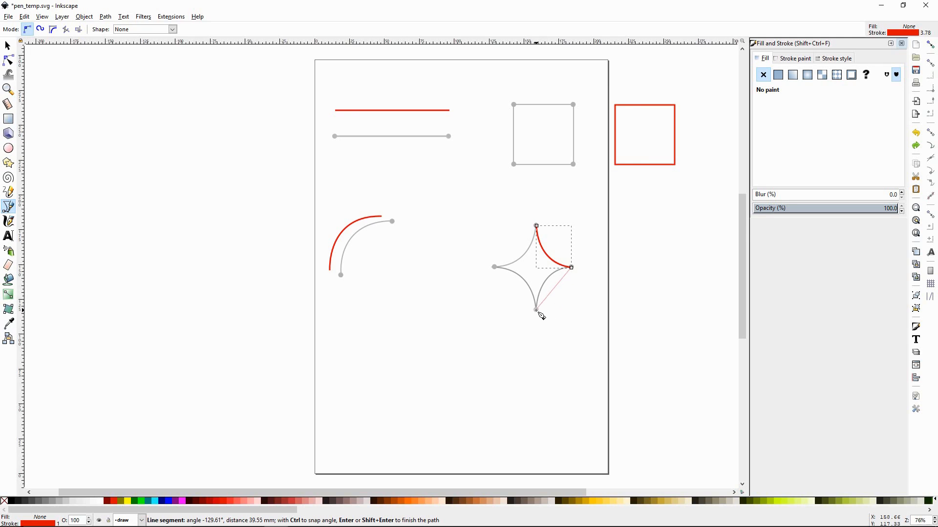
mouse_move(538, 315)
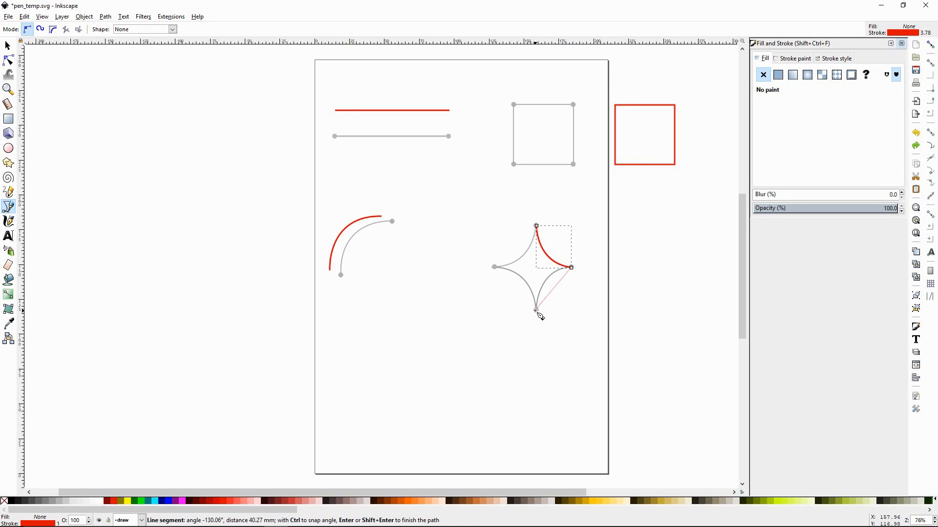
drag(538, 316, 525, 333)
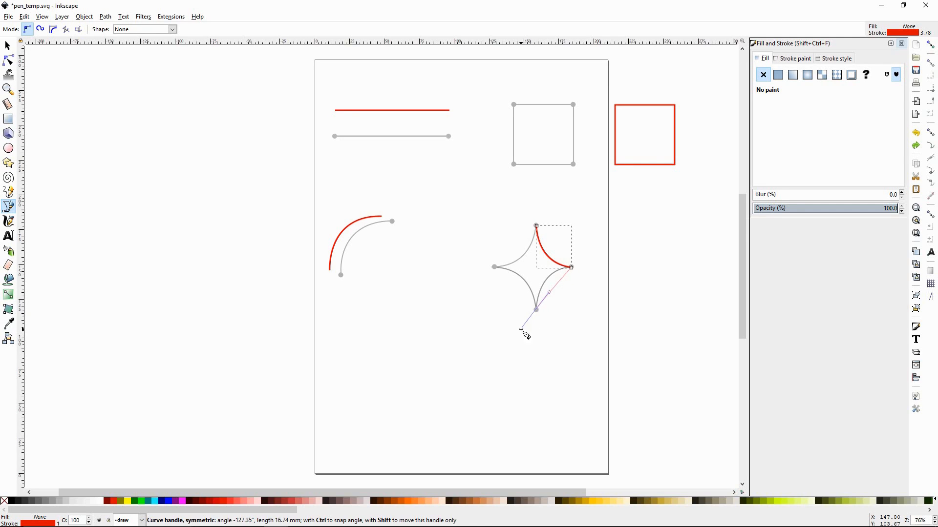
drag(524, 333, 531, 363)
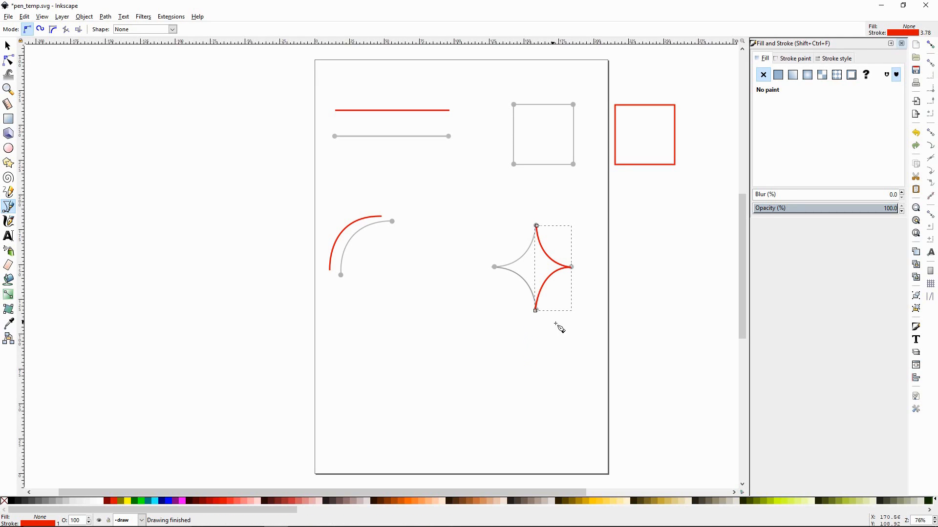
mouse_move(533, 237)
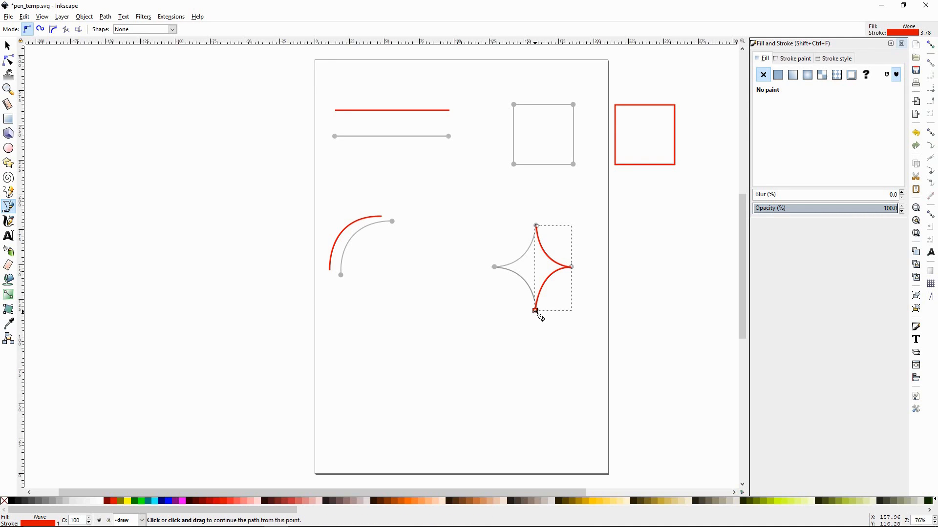
mouse_move(495, 270)
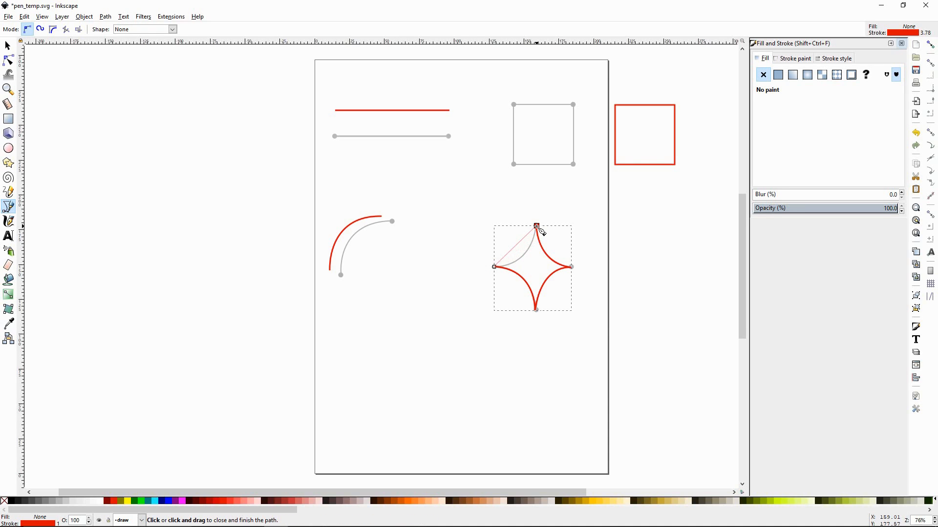
Step: Curve the red trace along the star's upper-left edge and close it on the starting node
drag(536, 226, 546, 185)
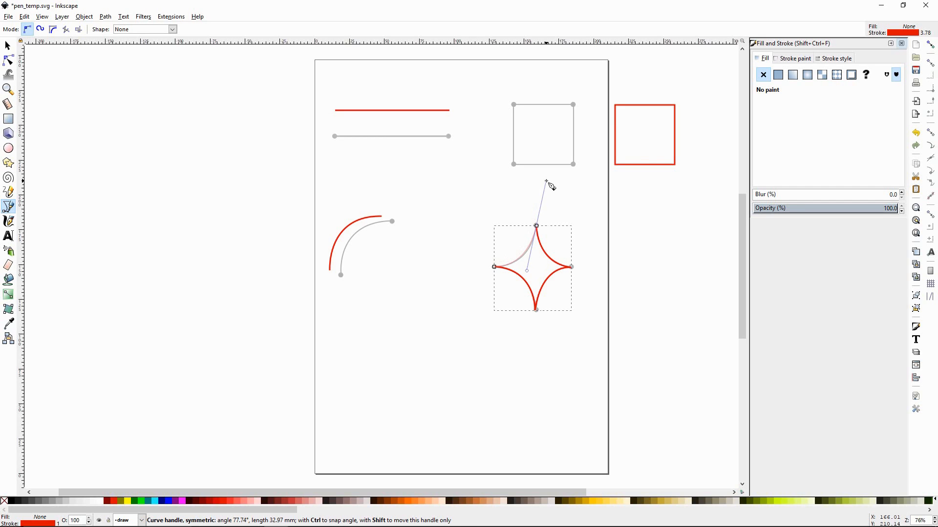
click(535, 225)
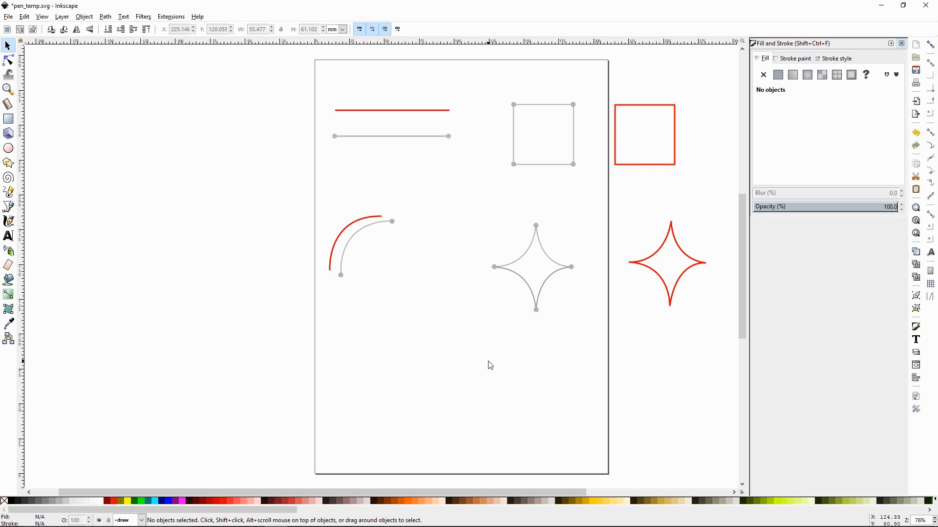
mouse_move(493, 361)
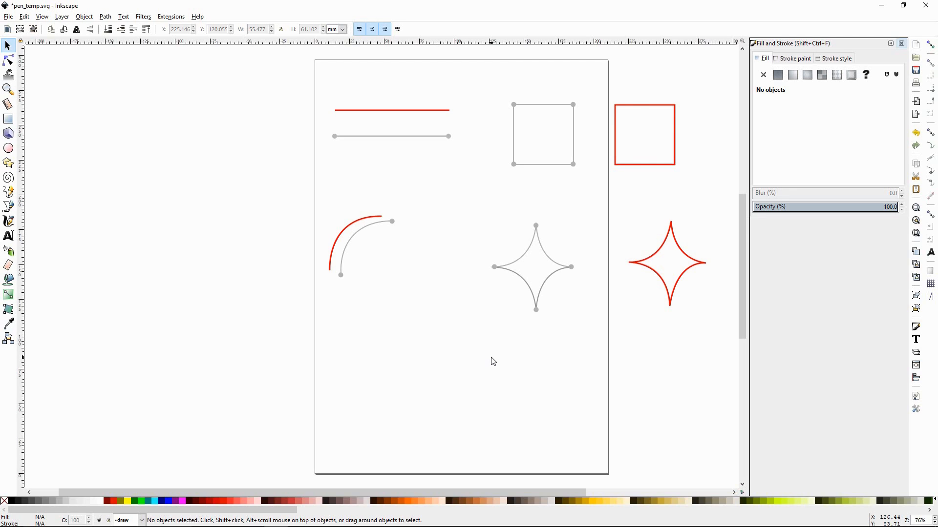
mouse_move(496, 360)
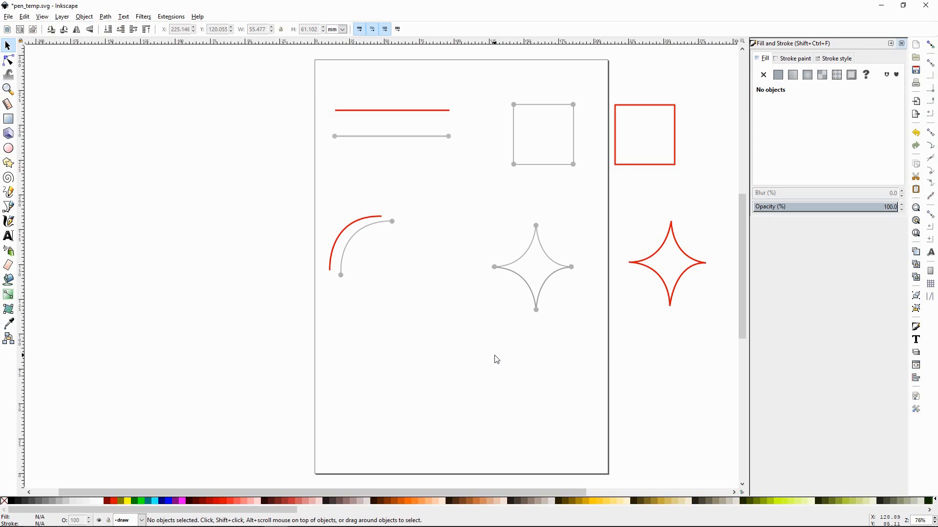